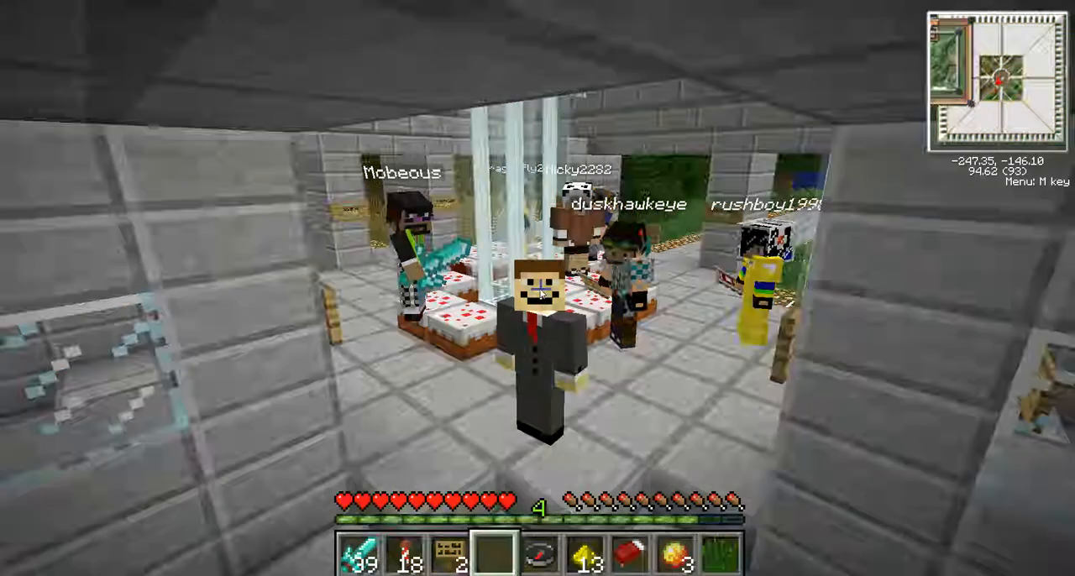
Step: Download the latest Forge 1.6.2-9.10.0.804 installer, passing through the adf.ly ad page
key("Escape")
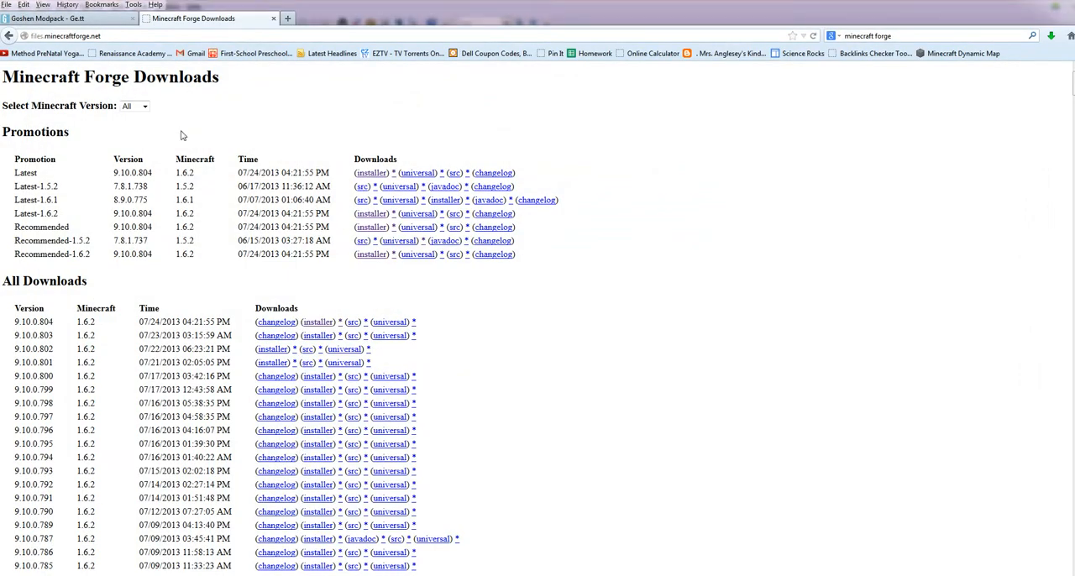
mouse_move(279, 144)
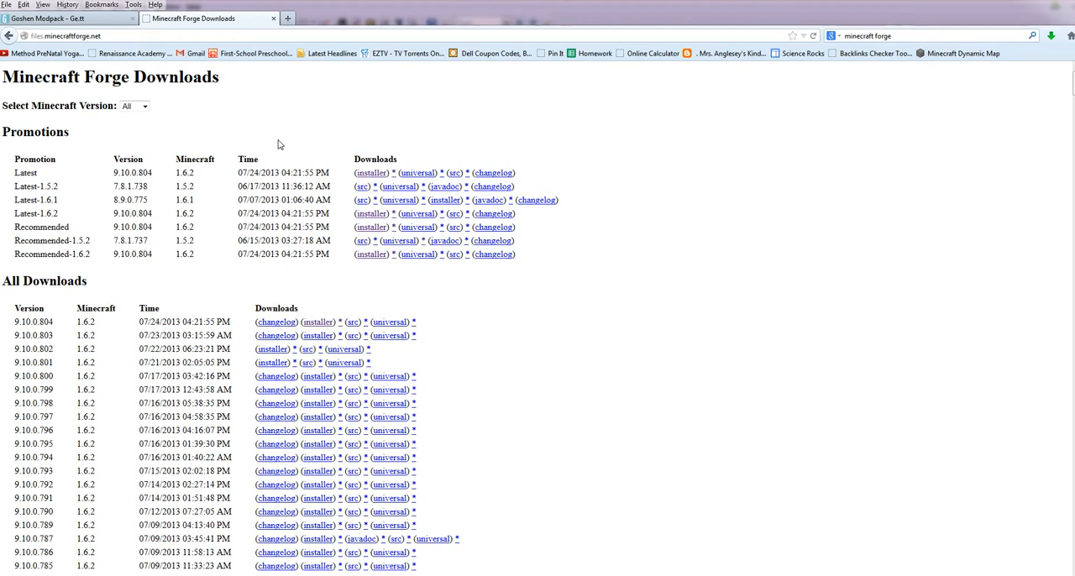
mouse_move(371, 173)
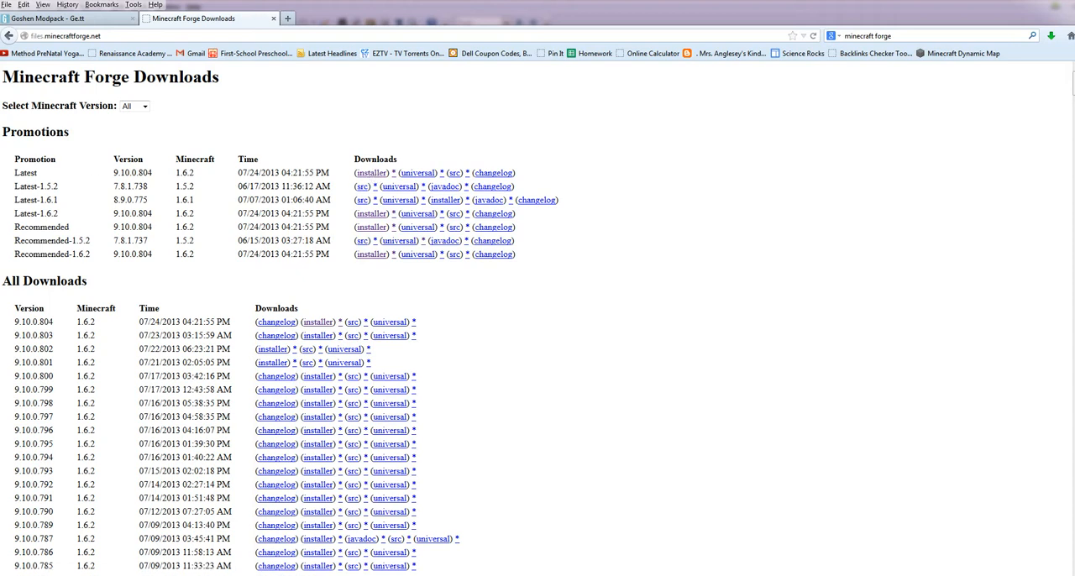
left_click(371, 173)
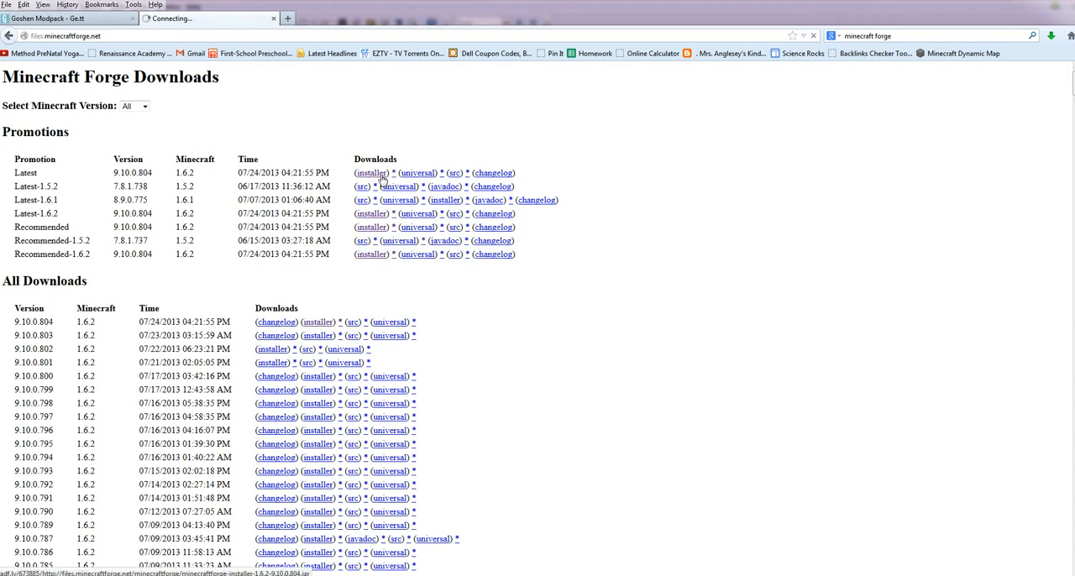
left_click(372, 172)
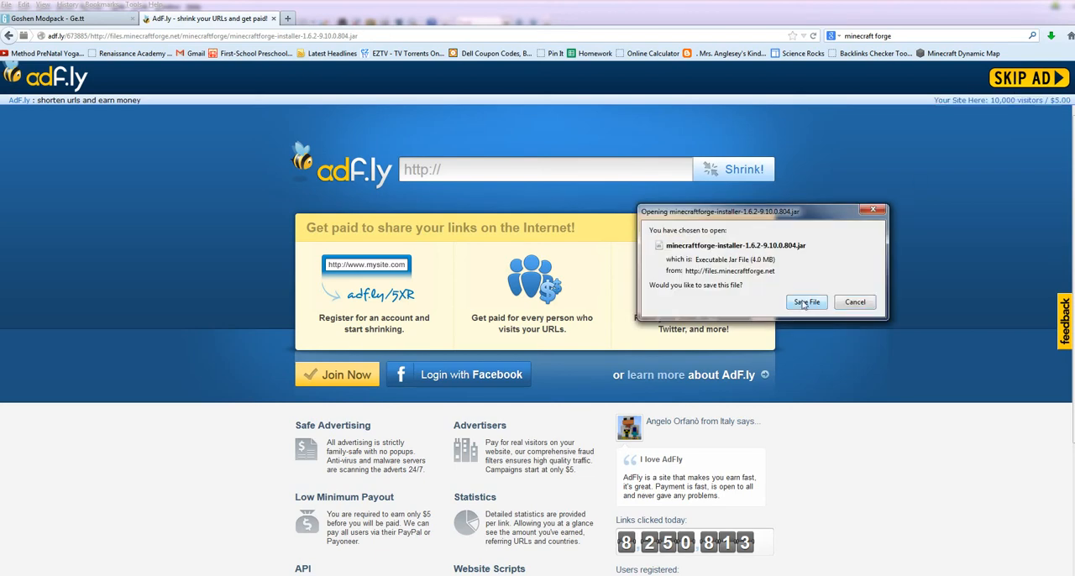
Step: Save the Forge 9.10.0.804 installer to the desktop, then run it to install the client
left_click(806, 303)
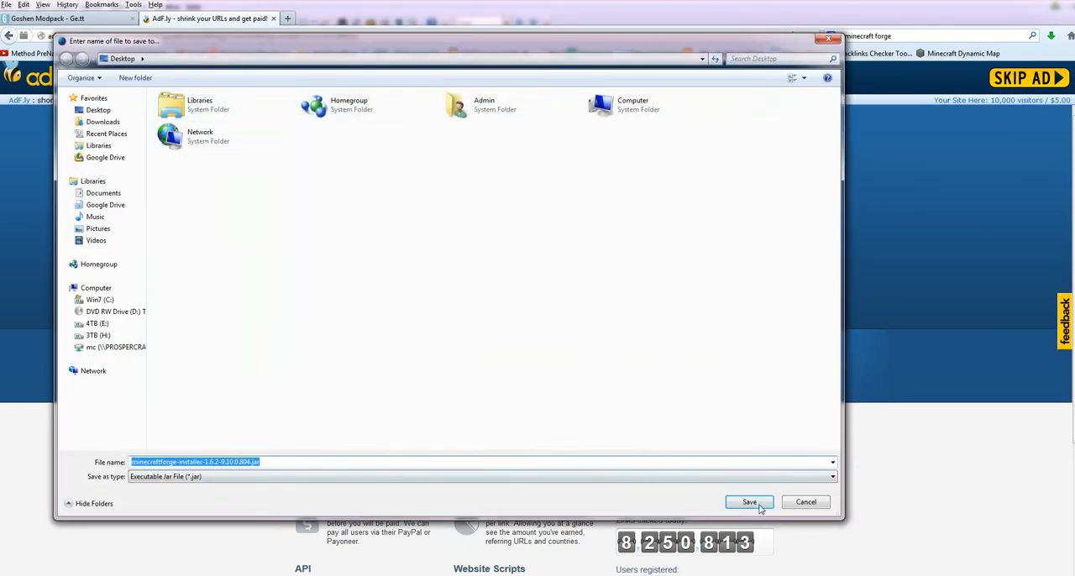
left_click(748, 501)
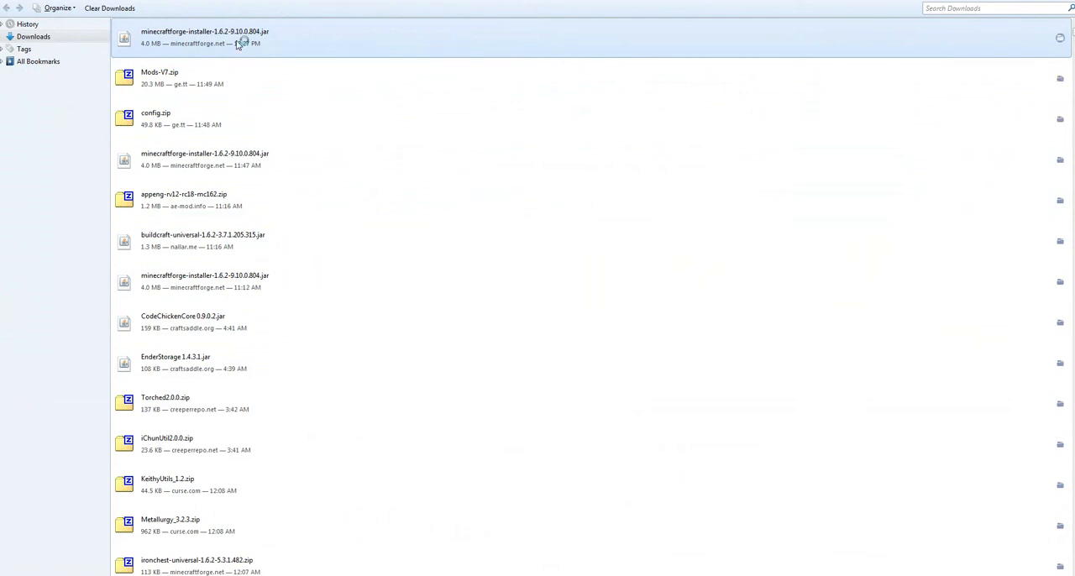
double_click(205, 37)
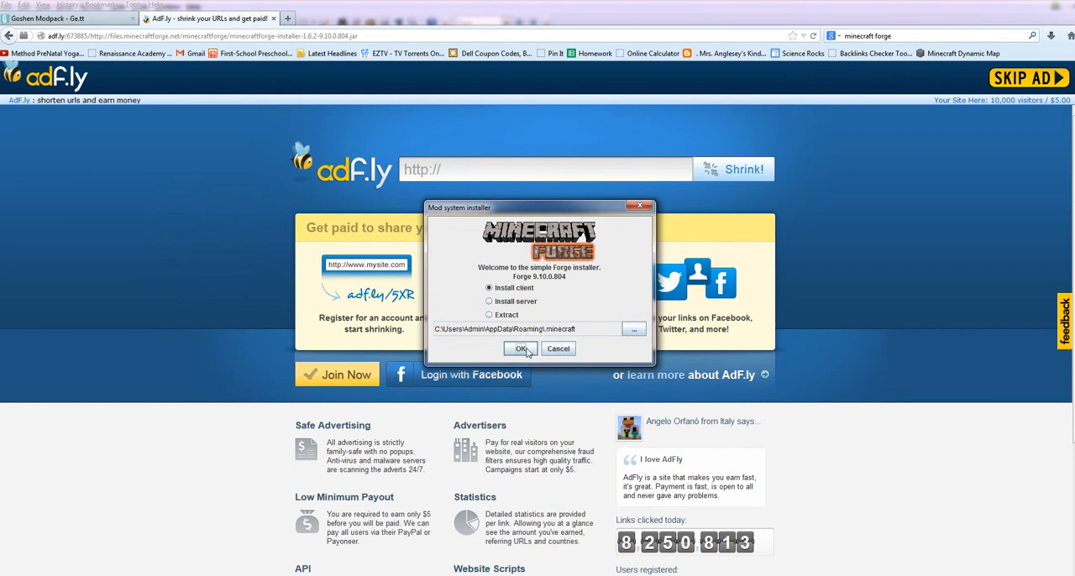
left_click(521, 349)
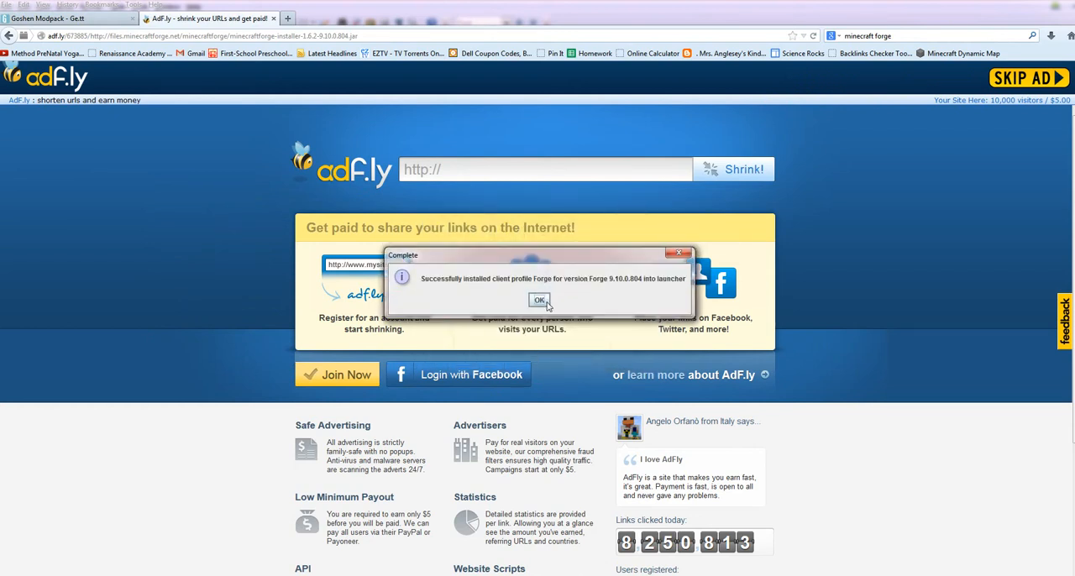
left_click(540, 301)
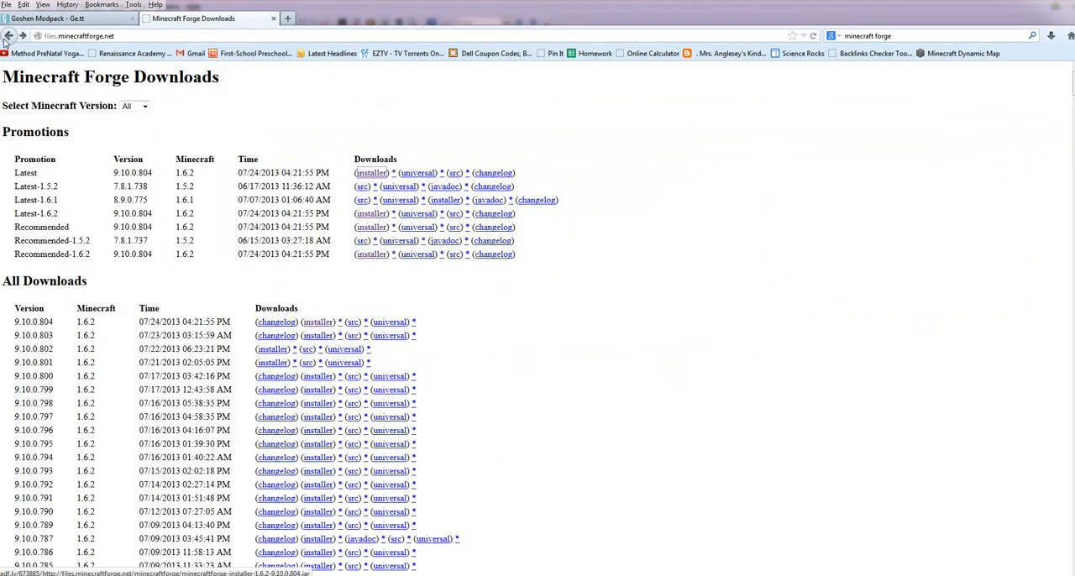
mouse_move(558, 480)
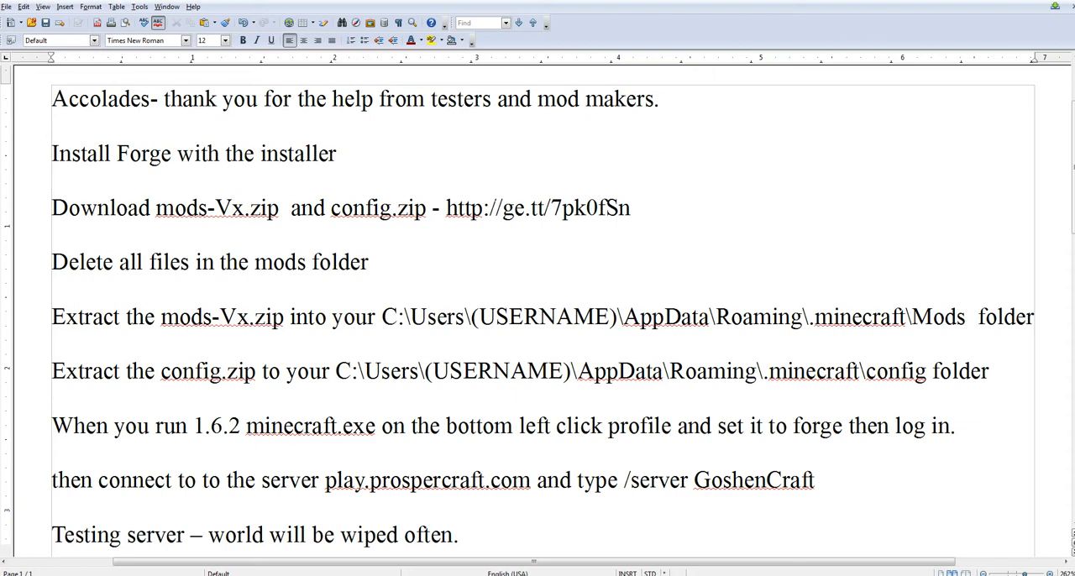
left_click(638, 207)
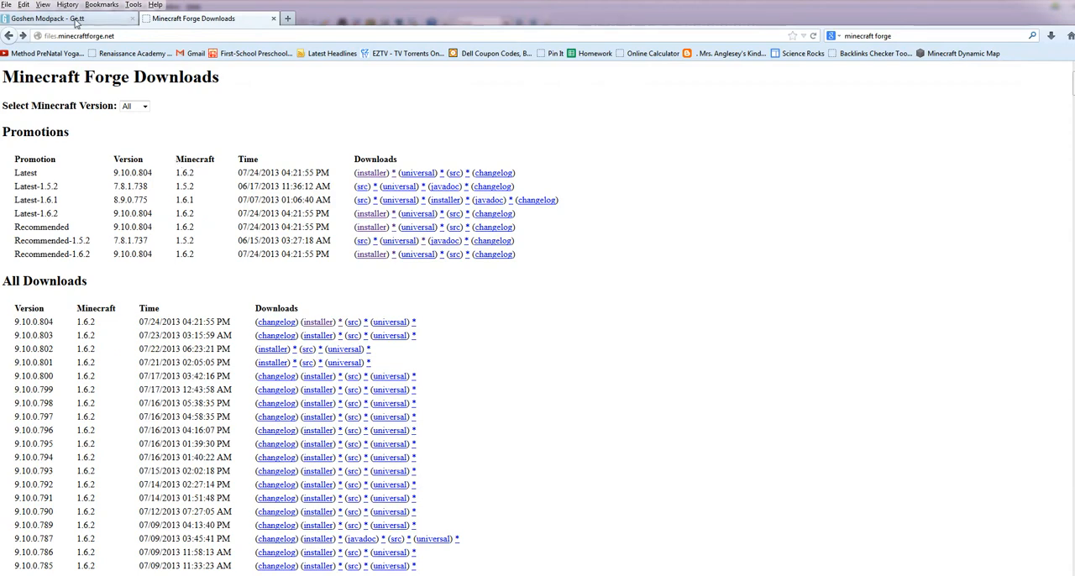
Step: Download config.zip from the Goshen Modpack album on Ge.tt
left_click(67, 18)
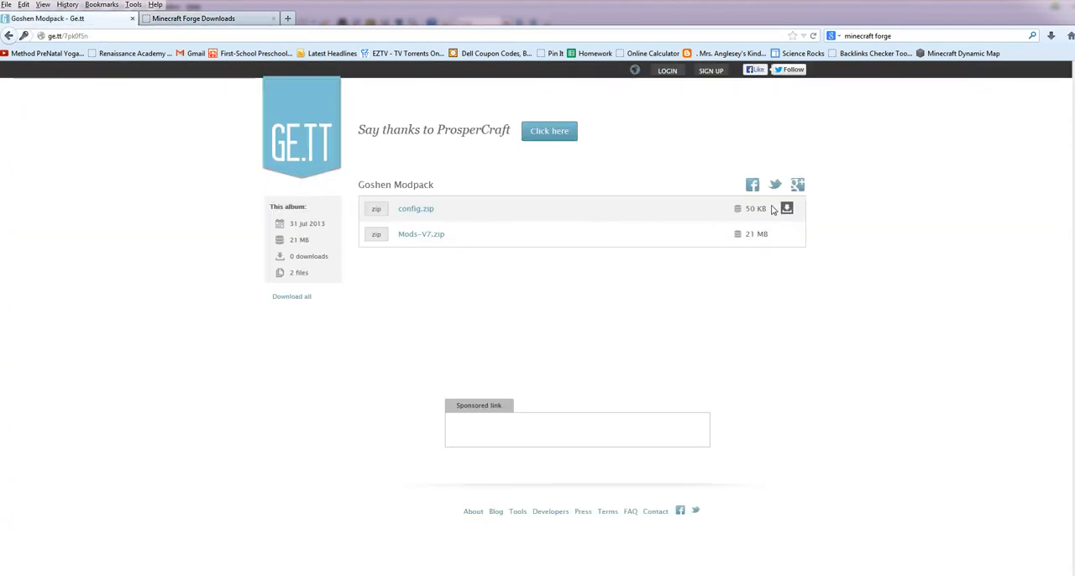
left_click(416, 208)
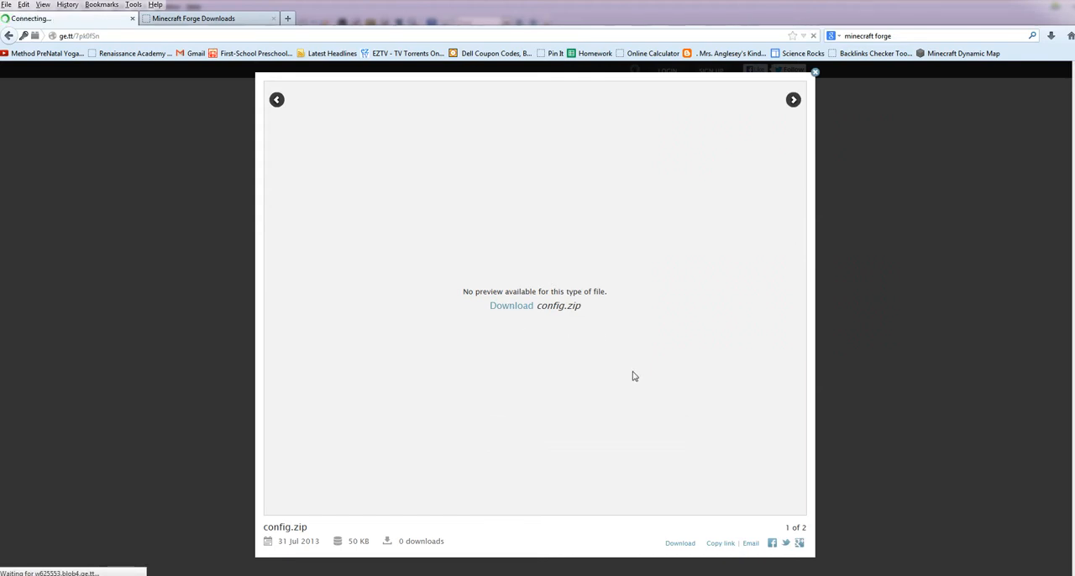
left_click(511, 305)
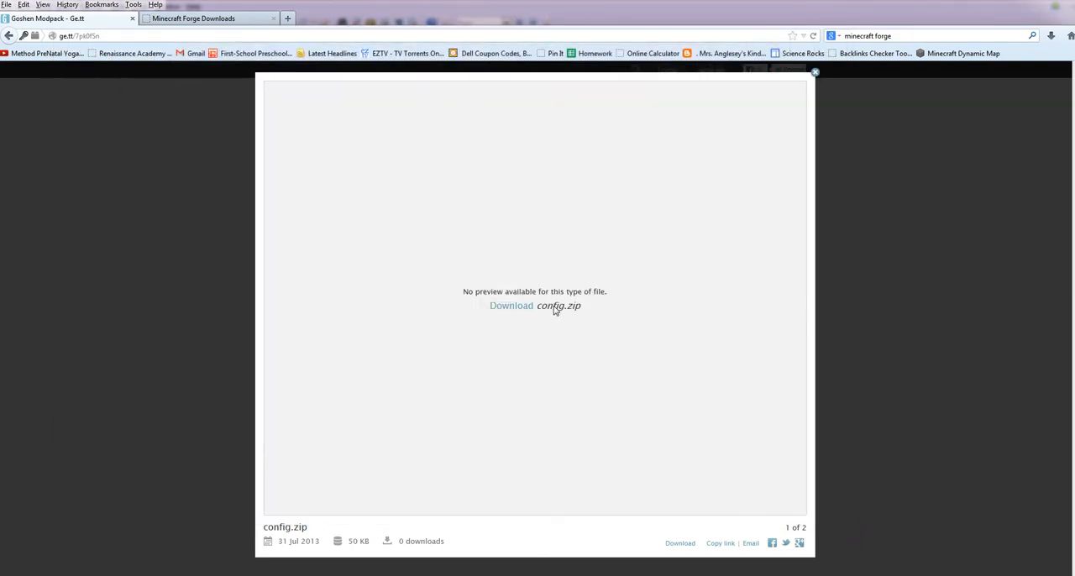
Step: Save Mods-V7.zip to the desktop, replacing the existing copy, and return to the album
left_click(793, 99)
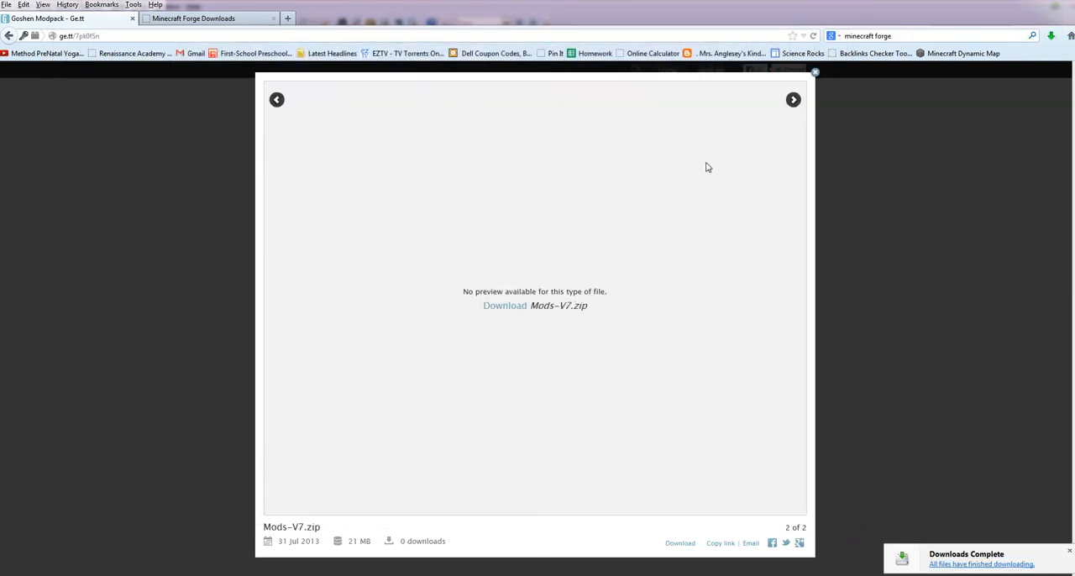
left_click(505, 305)
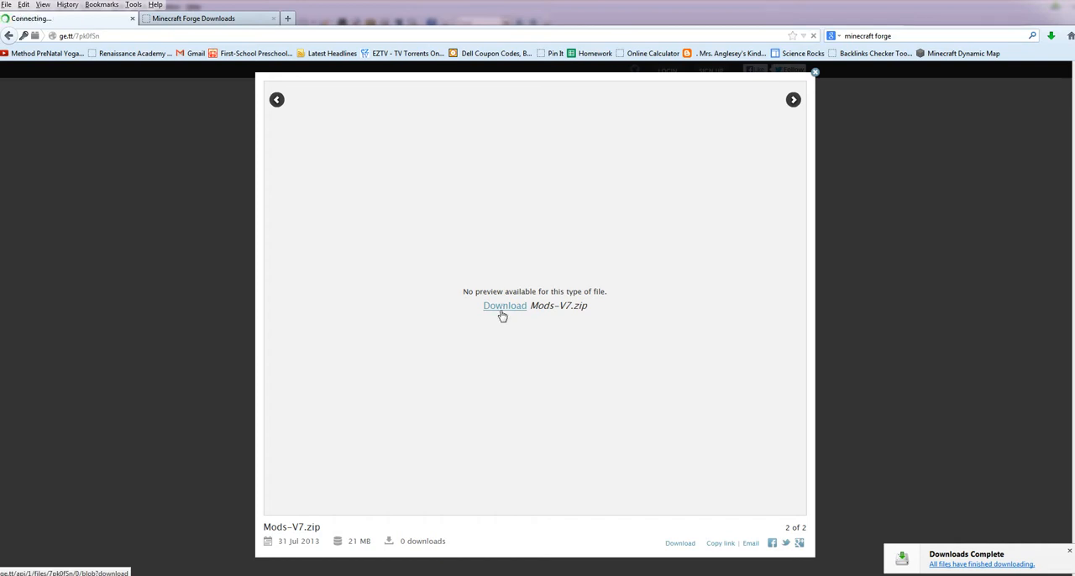
left_click(505, 306)
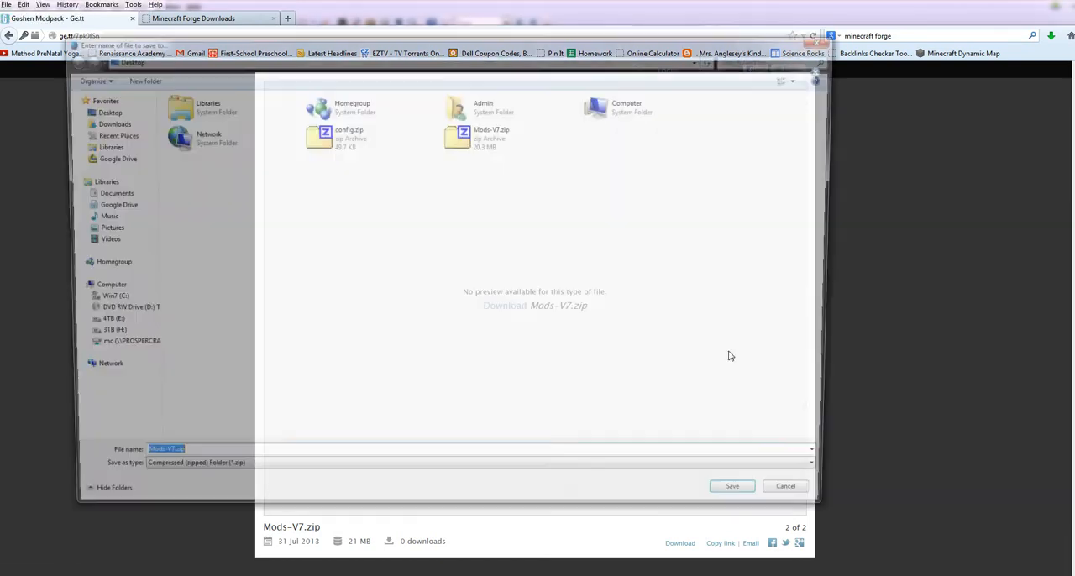
left_click(731, 487)
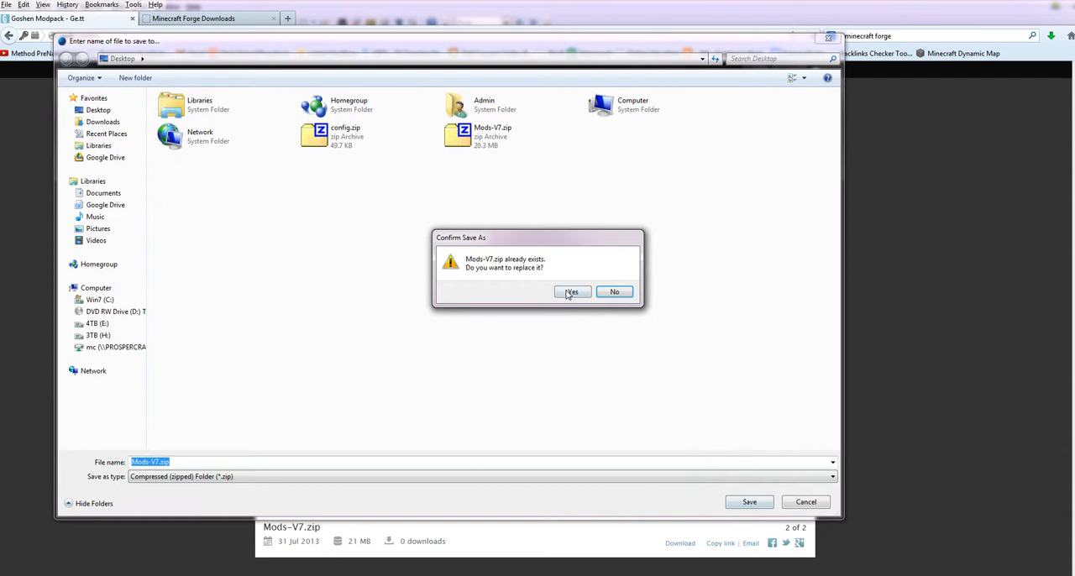
left_click(571, 292)
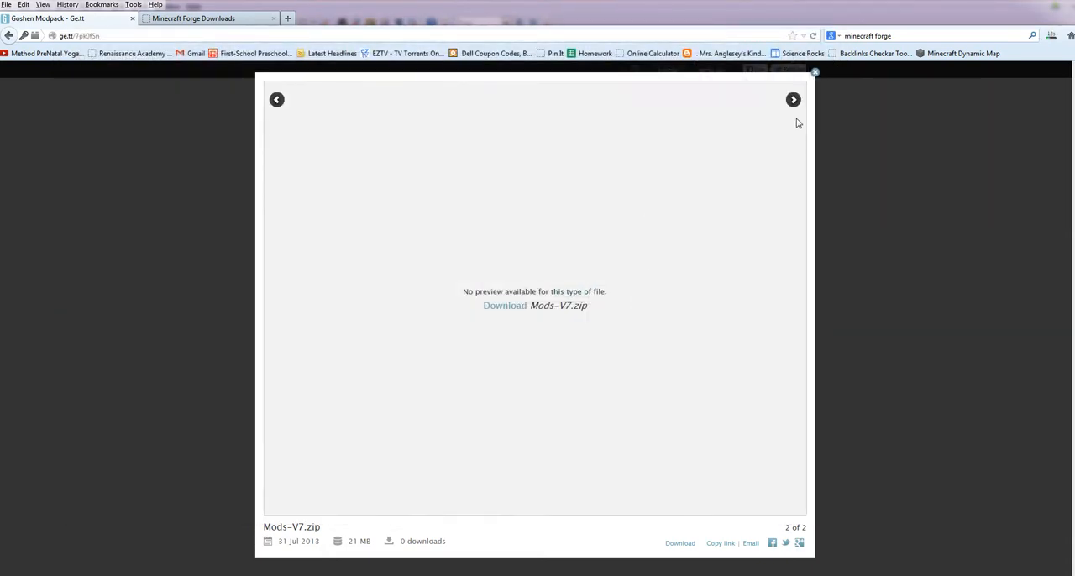
left_click(814, 72)
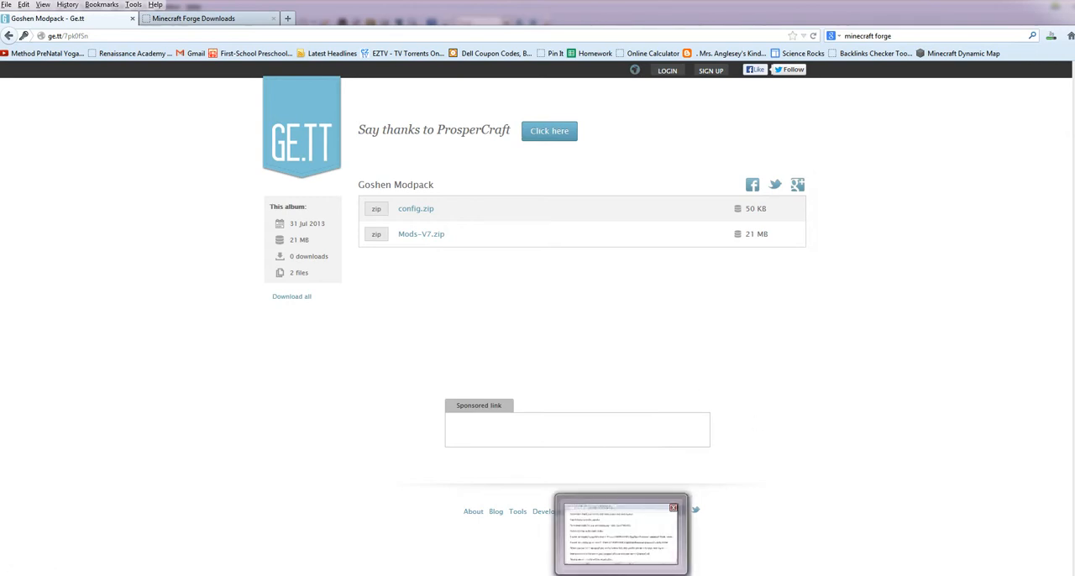
Step: Bring the OpenOffice install instructions document to the front and reread its steps
left_click(621, 533)
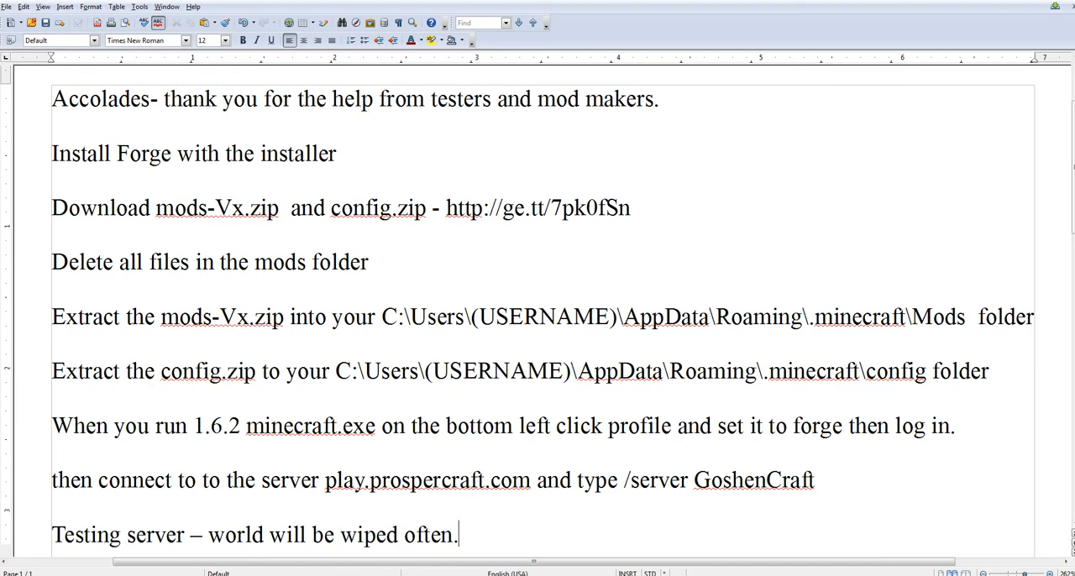
scroll("down", 3)
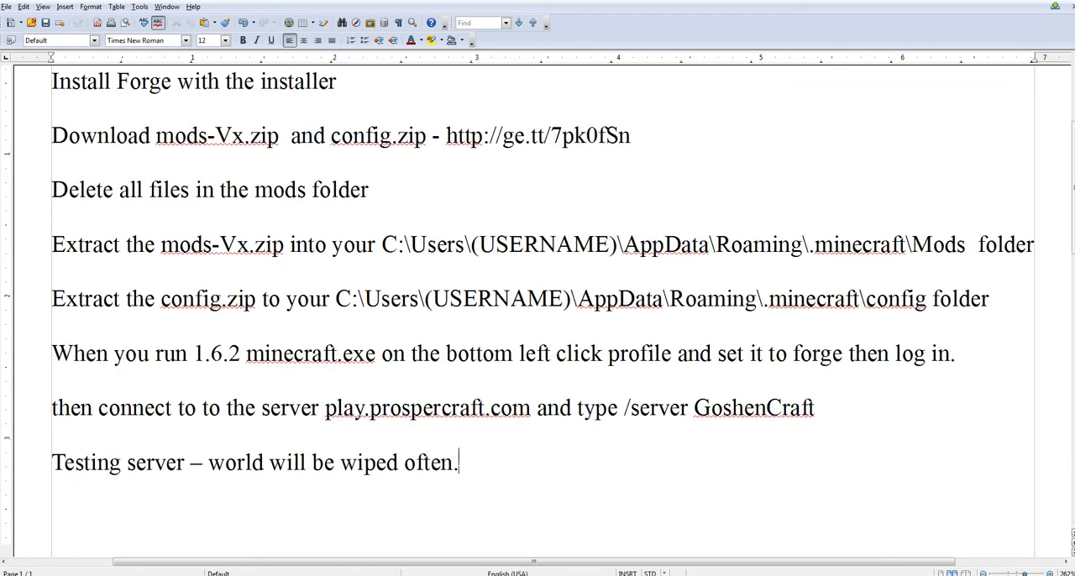
scroll("up", 3)
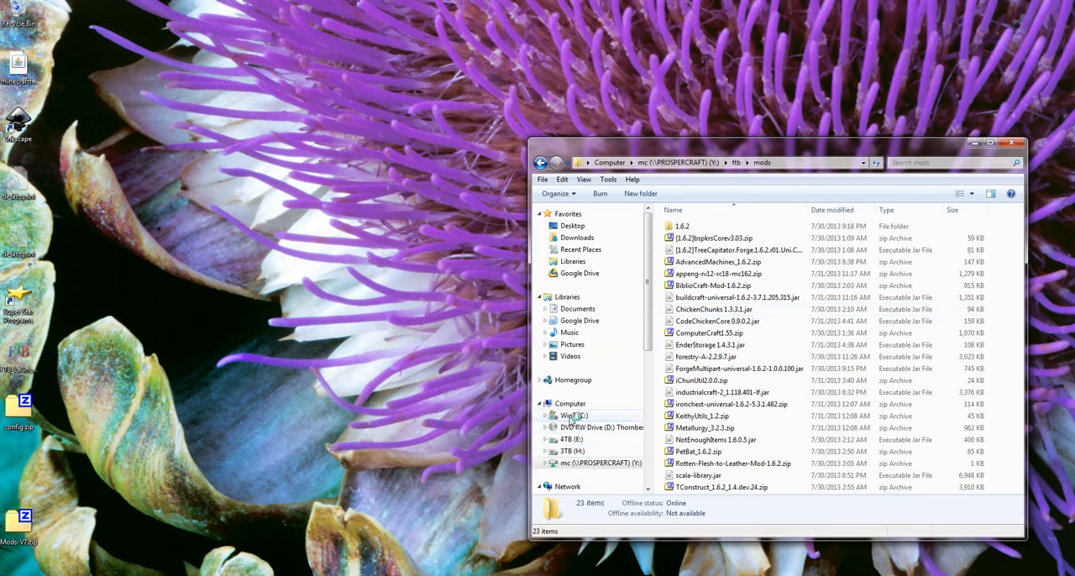
Step: Browse from Win7 (C:) through Users, Admin, AppData and Roaming to .minecraft
left_click(572, 415)
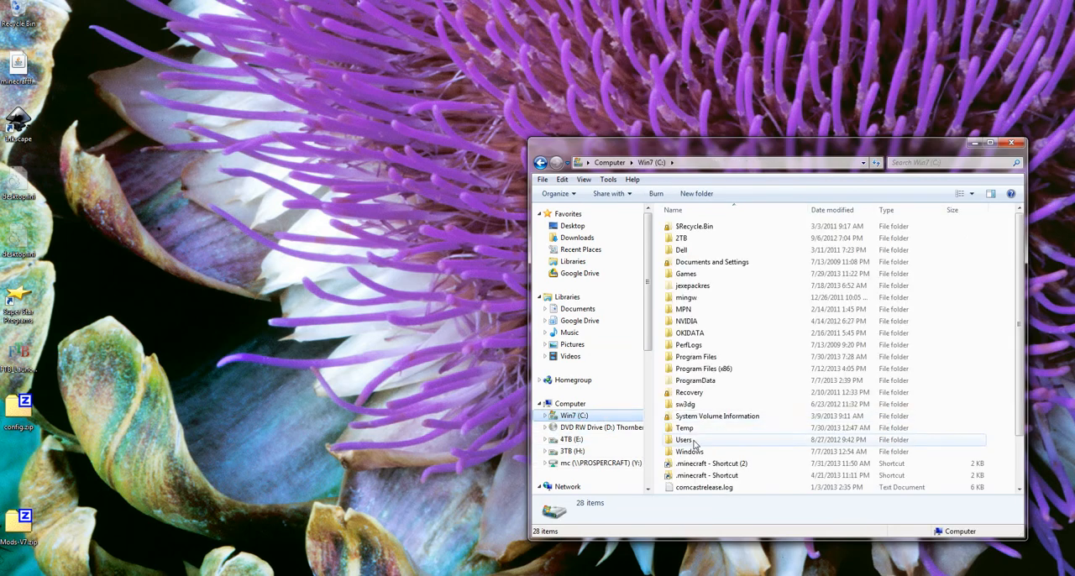
double_click(684, 439)
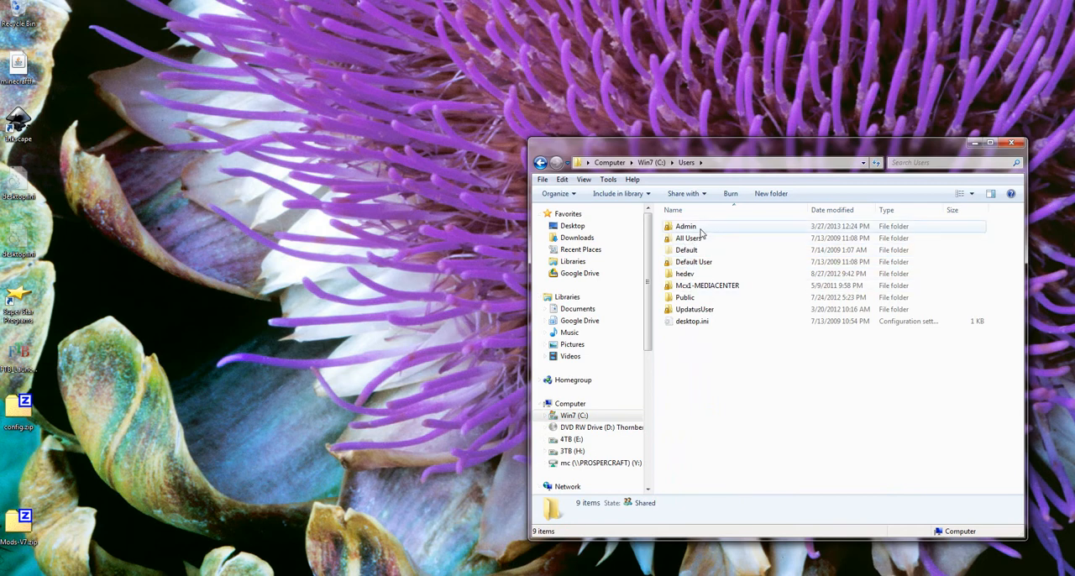
double_click(685, 226)
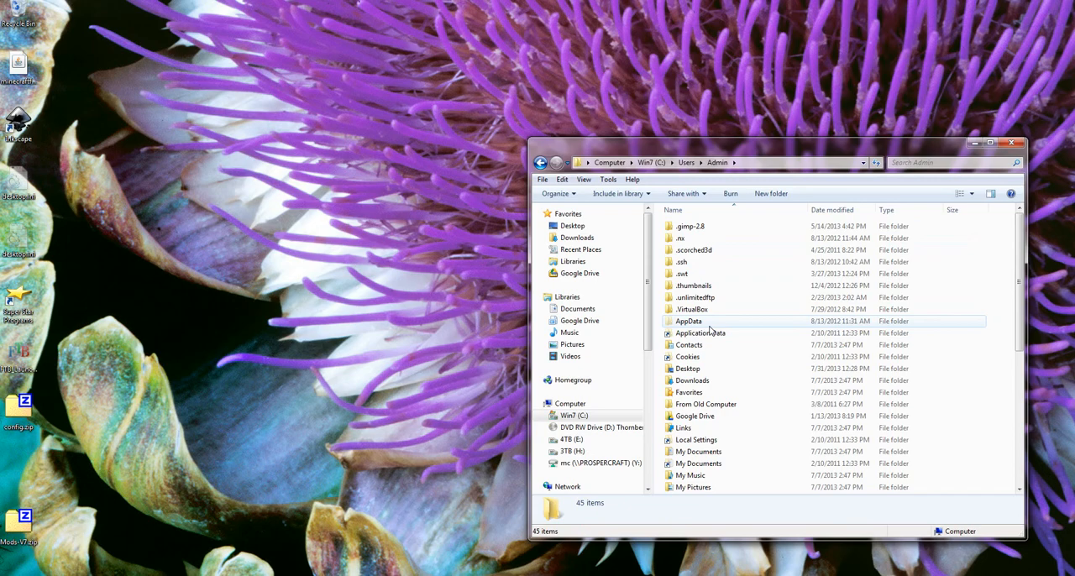
double_click(688, 321)
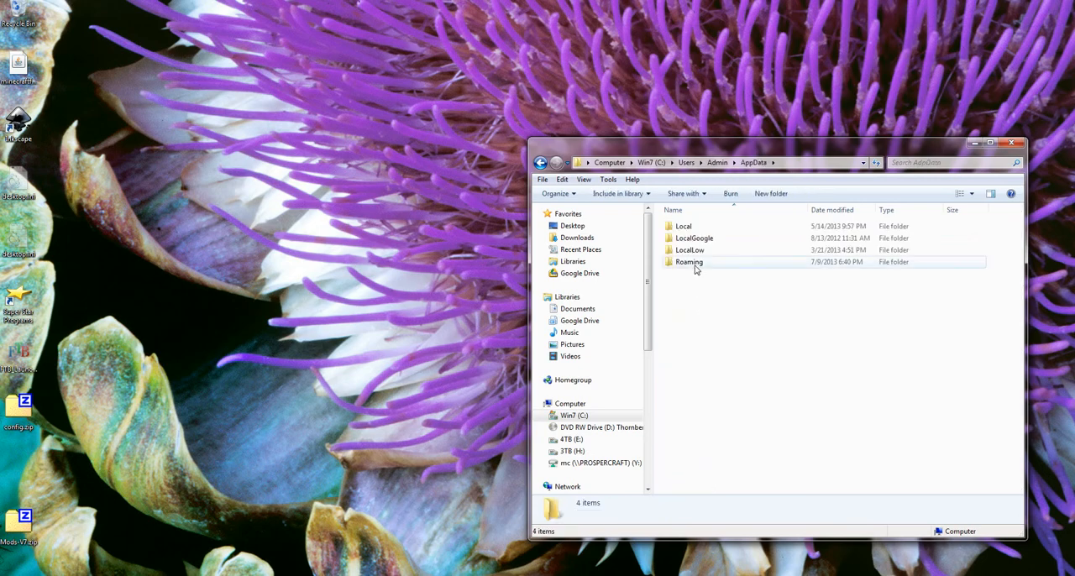
double_click(689, 261)
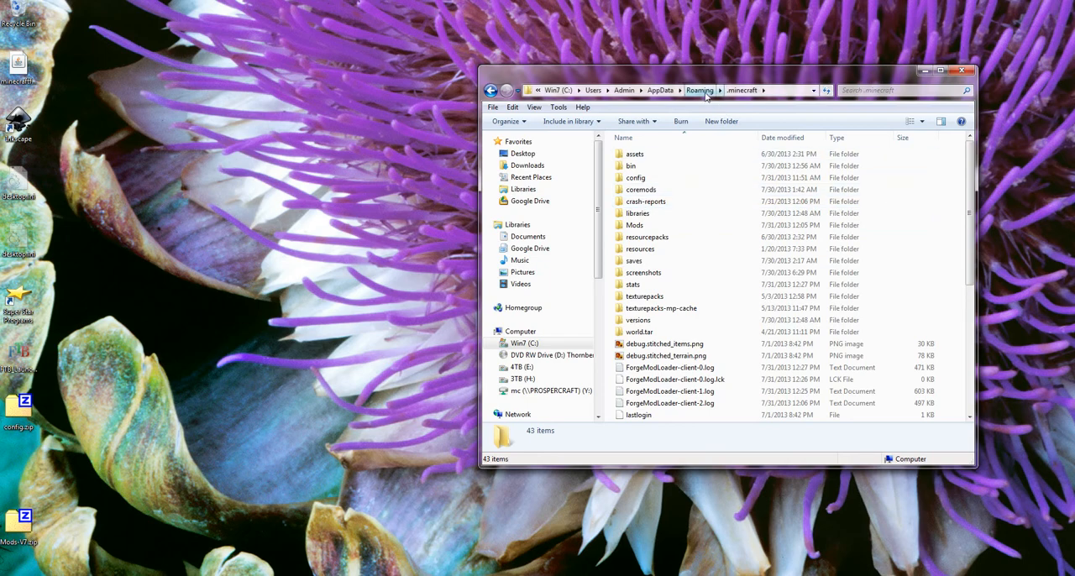
left_click(700, 89)
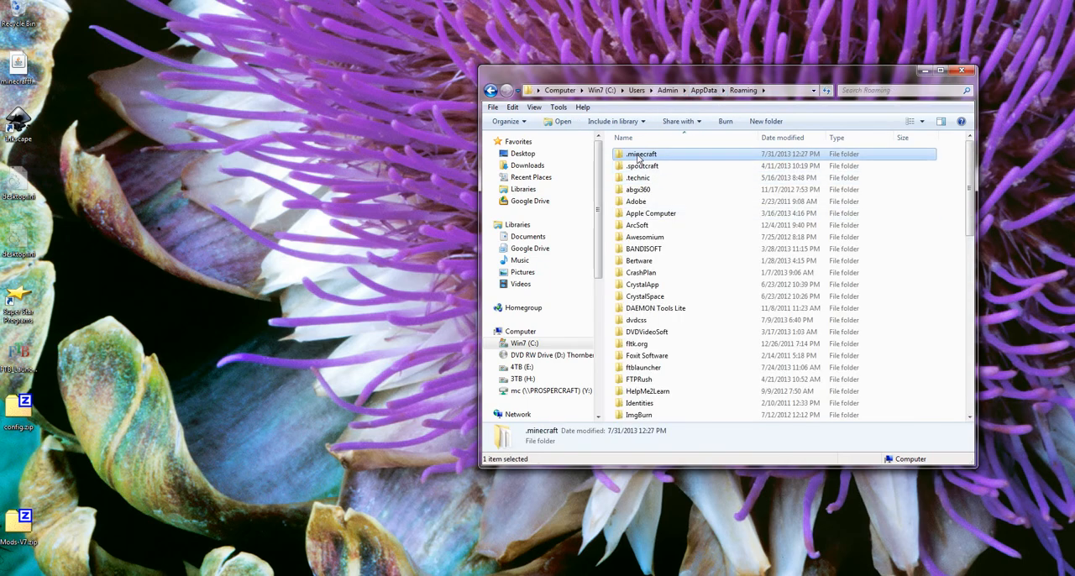
left_click_drag(641, 153, 641, 166)
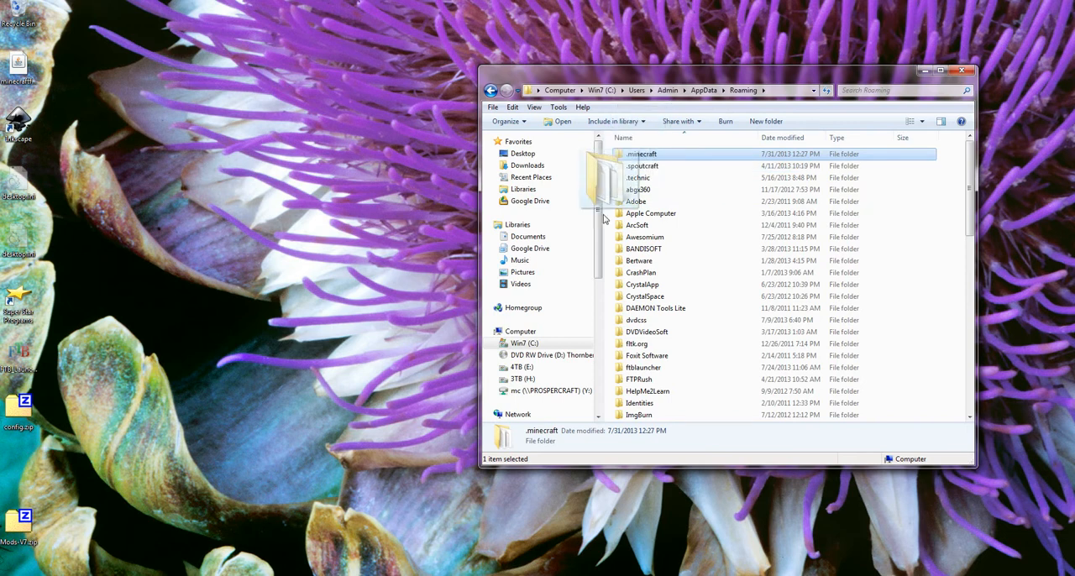
left_click_drag(642, 154, 546, 370)
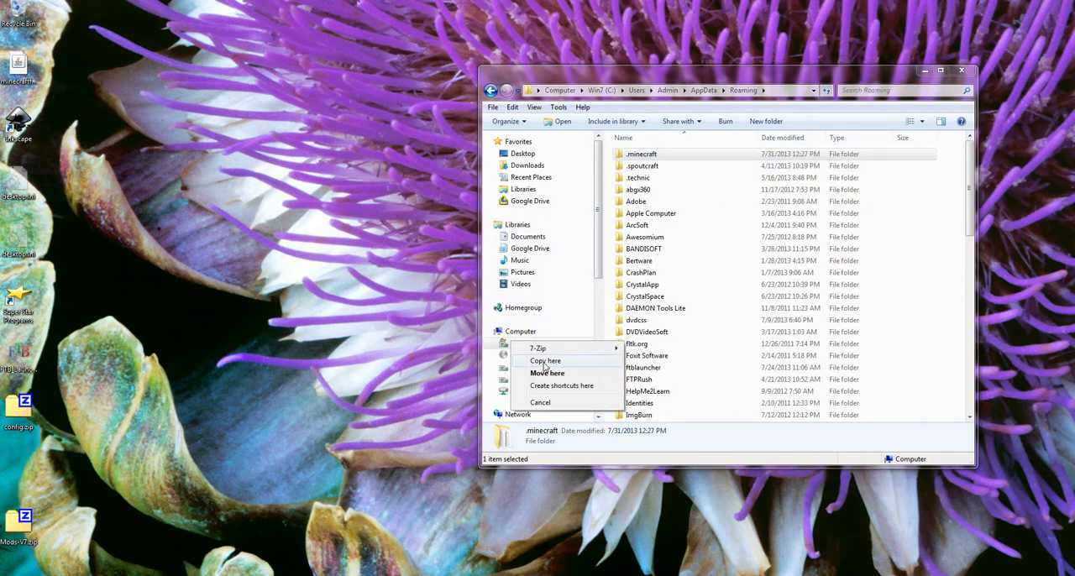
mouse_move(548, 373)
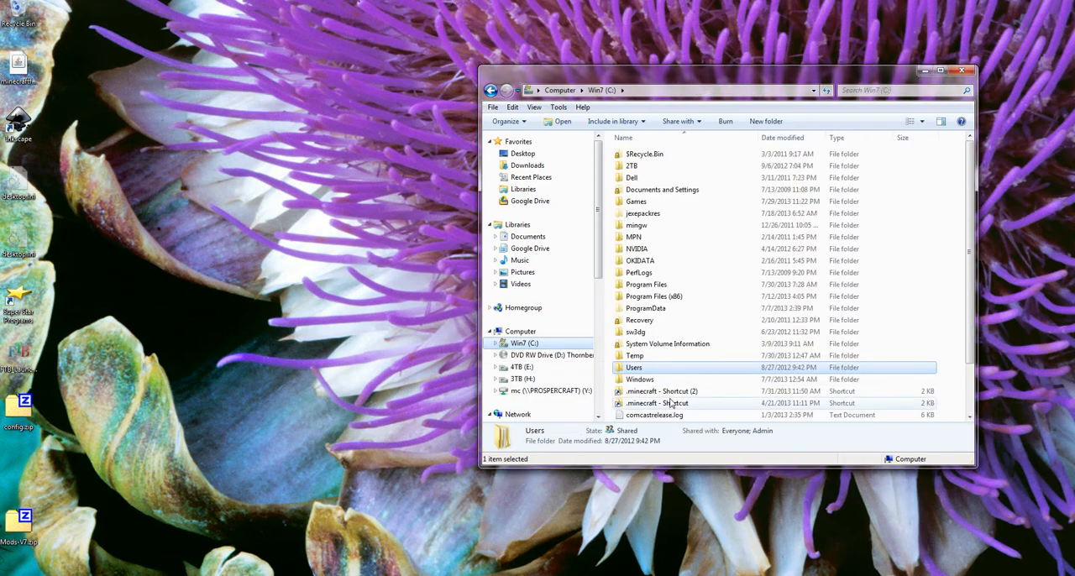
double_click(654, 403)
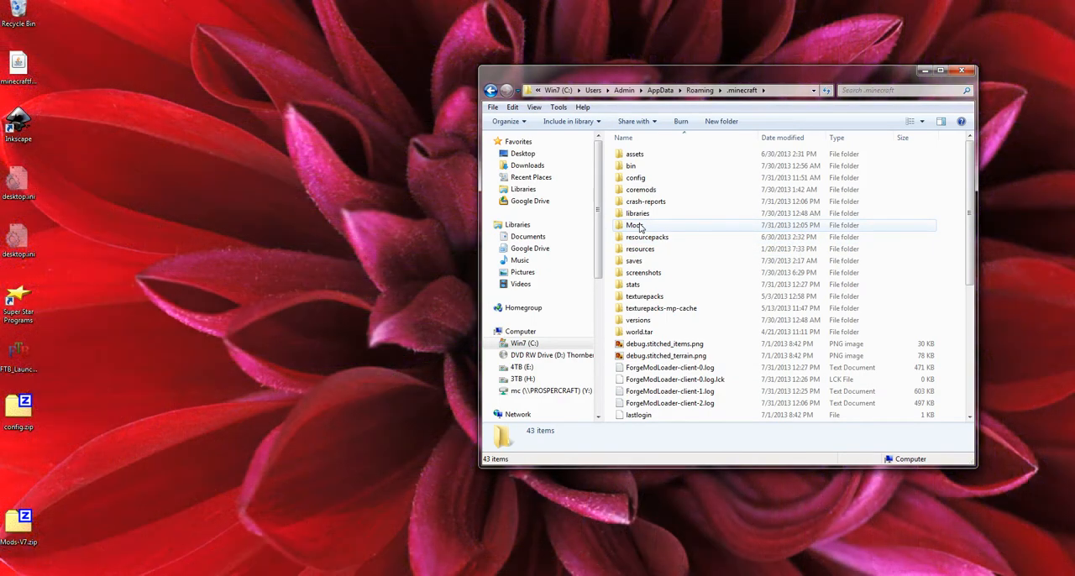
Step: Select and delete all old mod files inside the .minecraft Mods folder
double_click(635, 225)
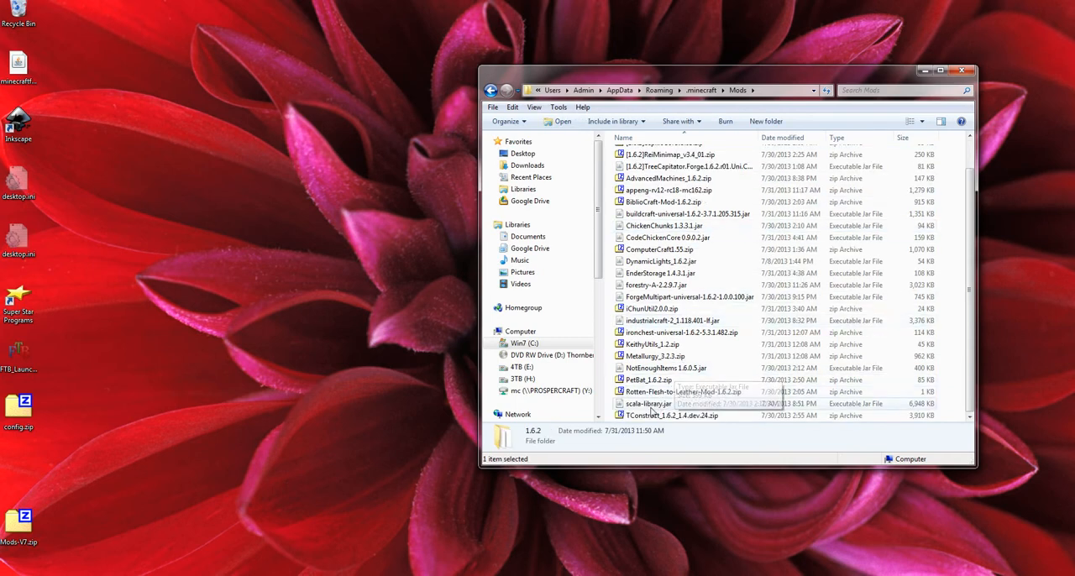
key("ctrl+a")
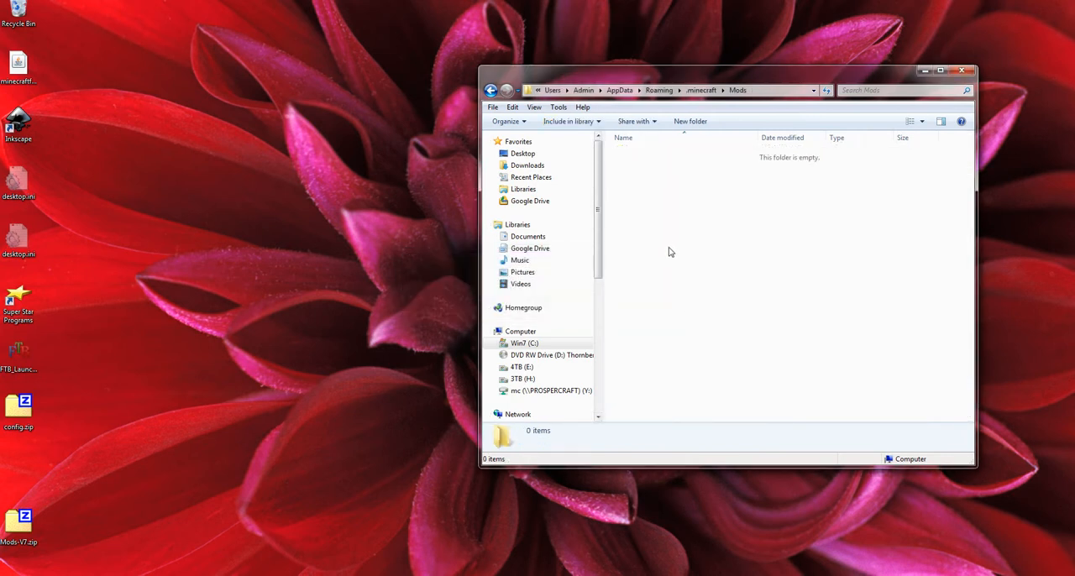
mouse_move(671, 334)
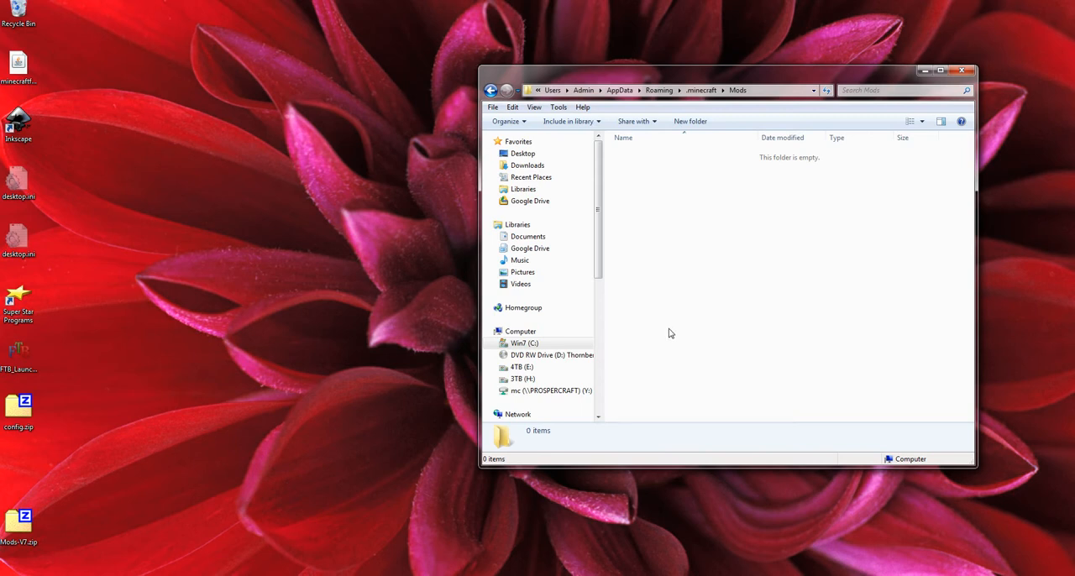
mouse_move(640, 343)
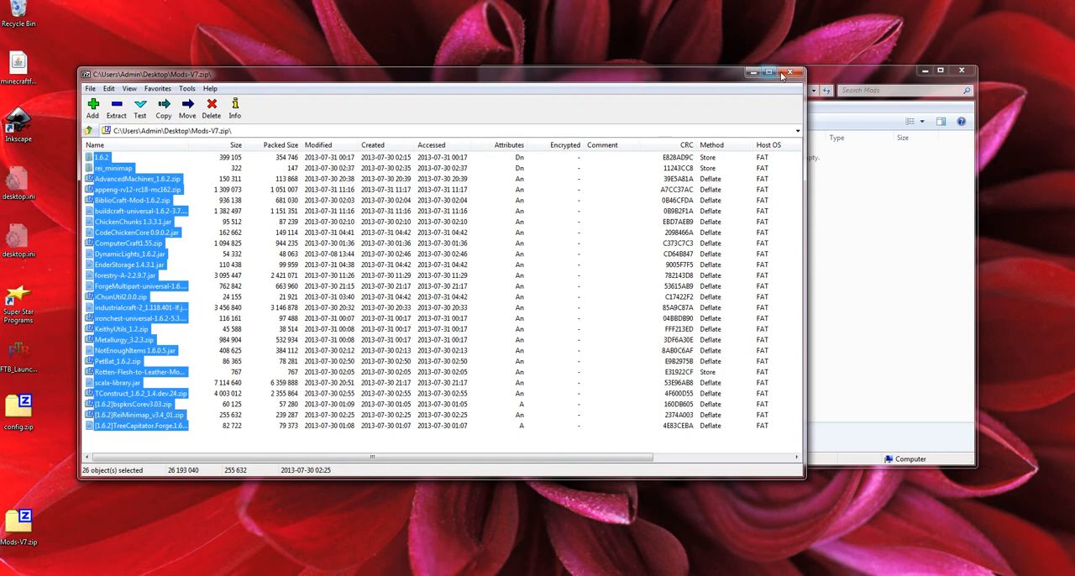
Step: Close the Mods-V7.zip 7-Zip view and drag the archive into the empty Mods folder
left_click(790, 71)
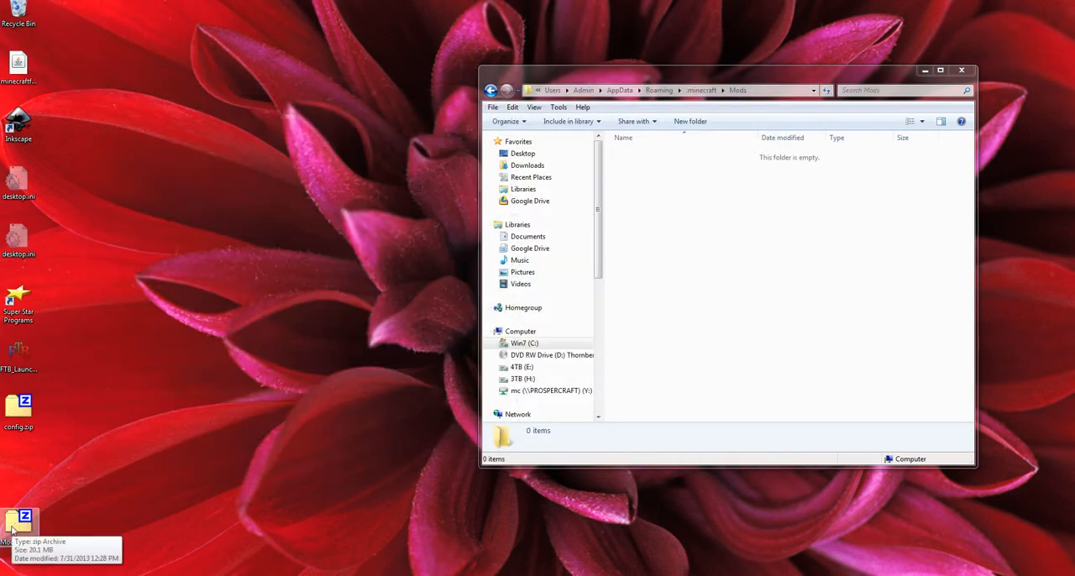
left_click_drag(18, 520, 685, 265)
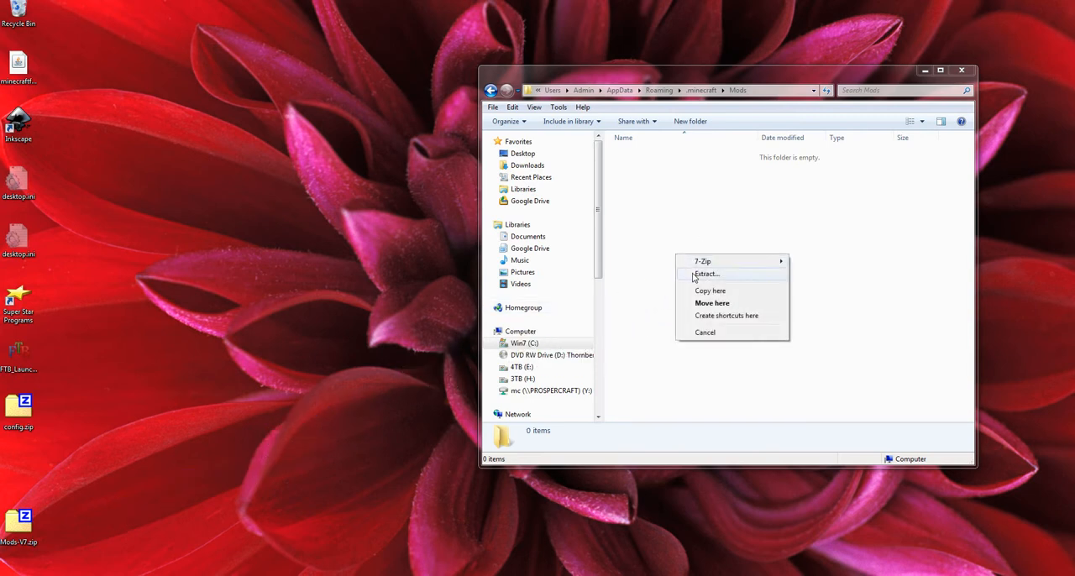
Step: Extract Mods-V7.zip into a Mods-V7 folder inside Mods and open that folder
left_click(705, 274)
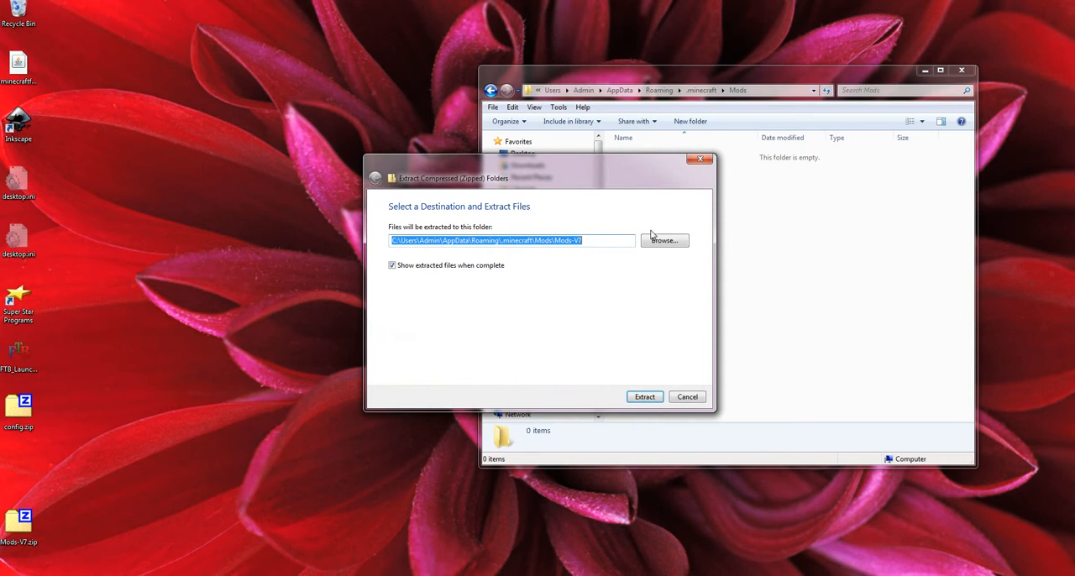
left_click(645, 397)
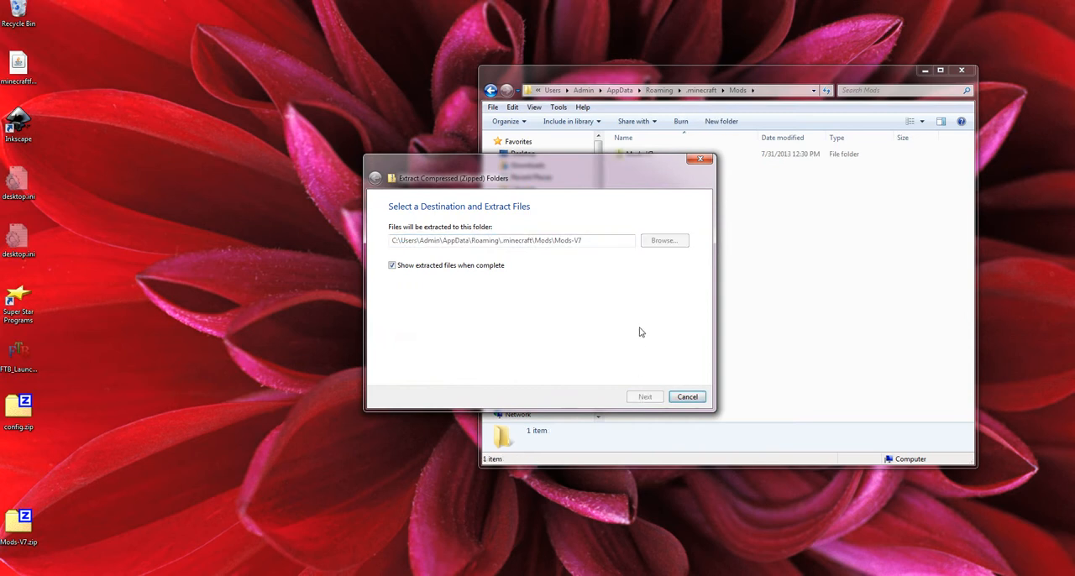
left_click(645, 396)
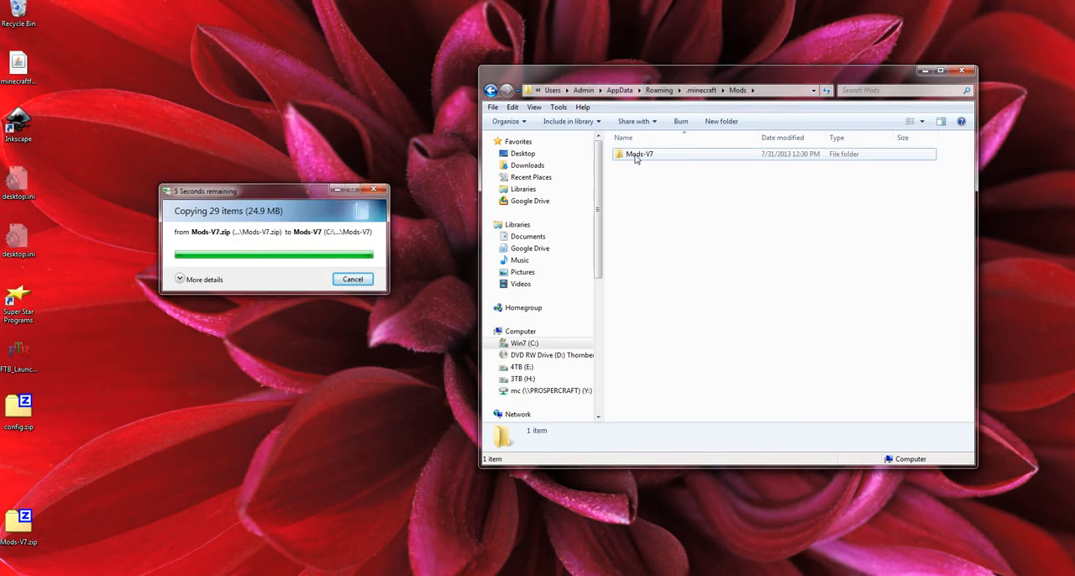
double_click(639, 154)
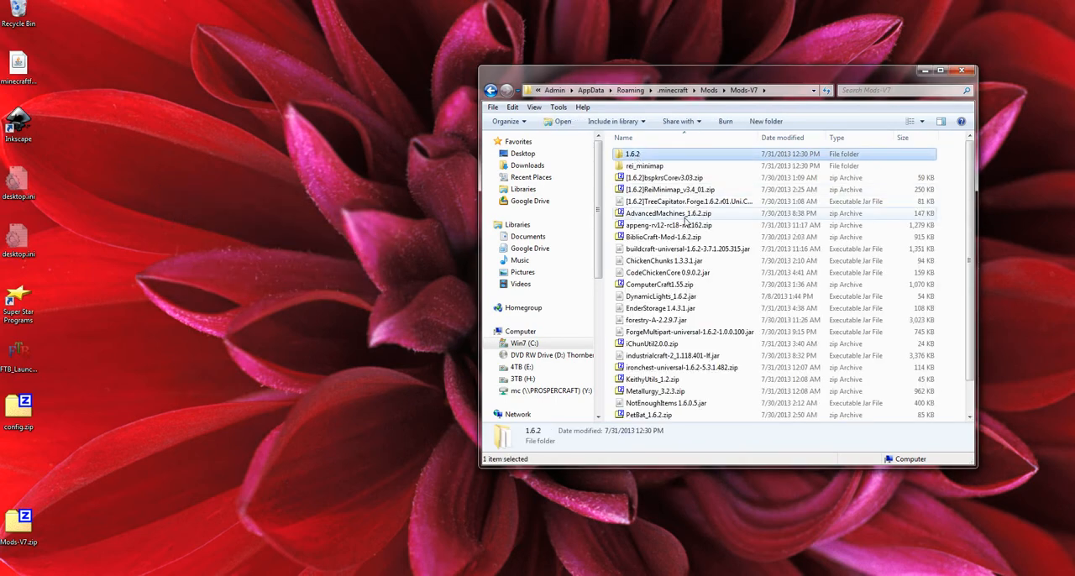
Step: Move all mods from Mods-V7 up into Mods and delete the leftover Mods-V7 folder
key("ctrl+a")
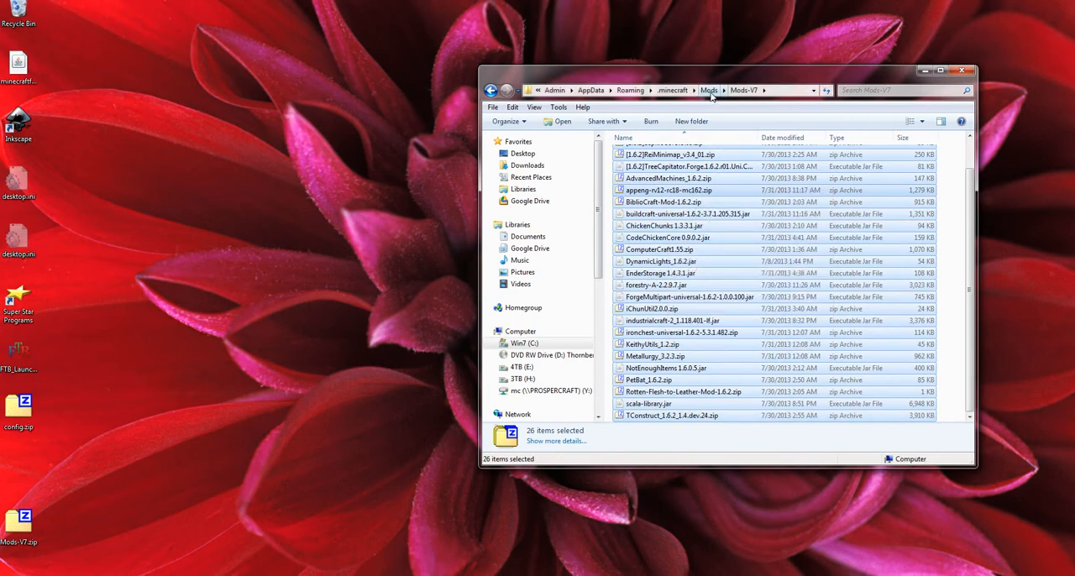
left_click(491, 90)
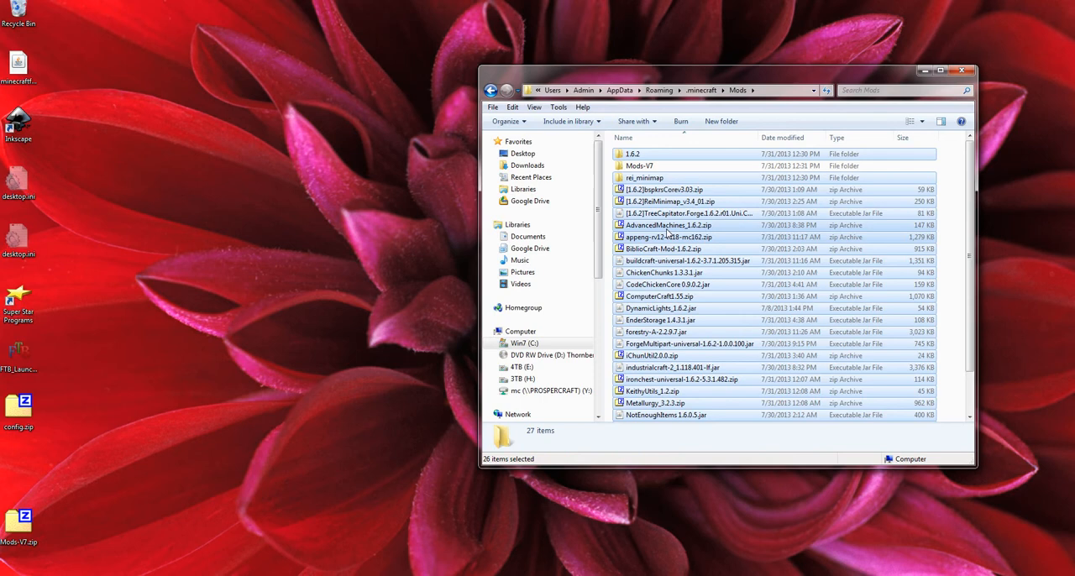
right_click(640, 166)
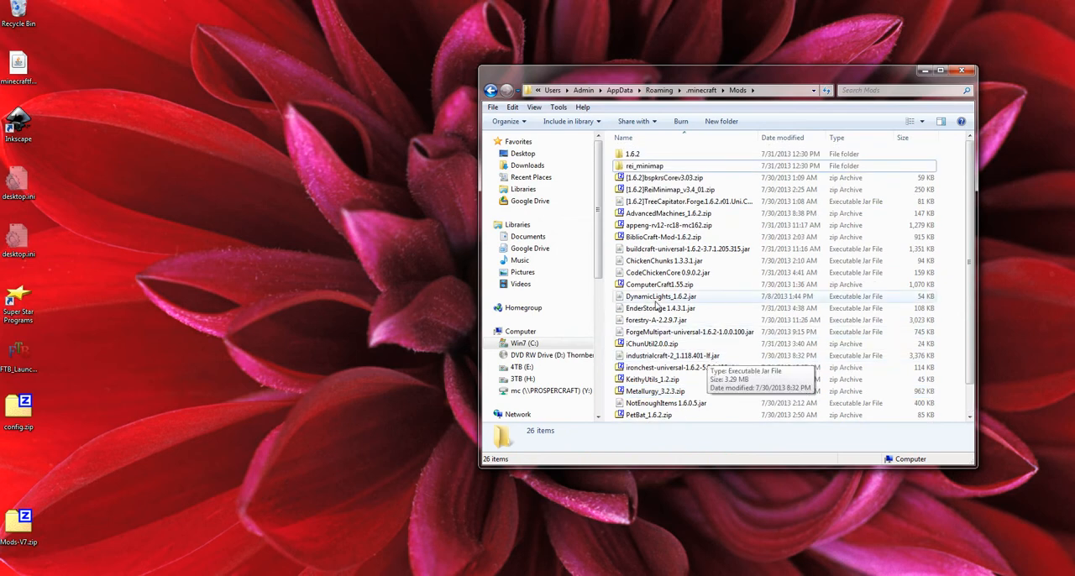
left_click(742, 90)
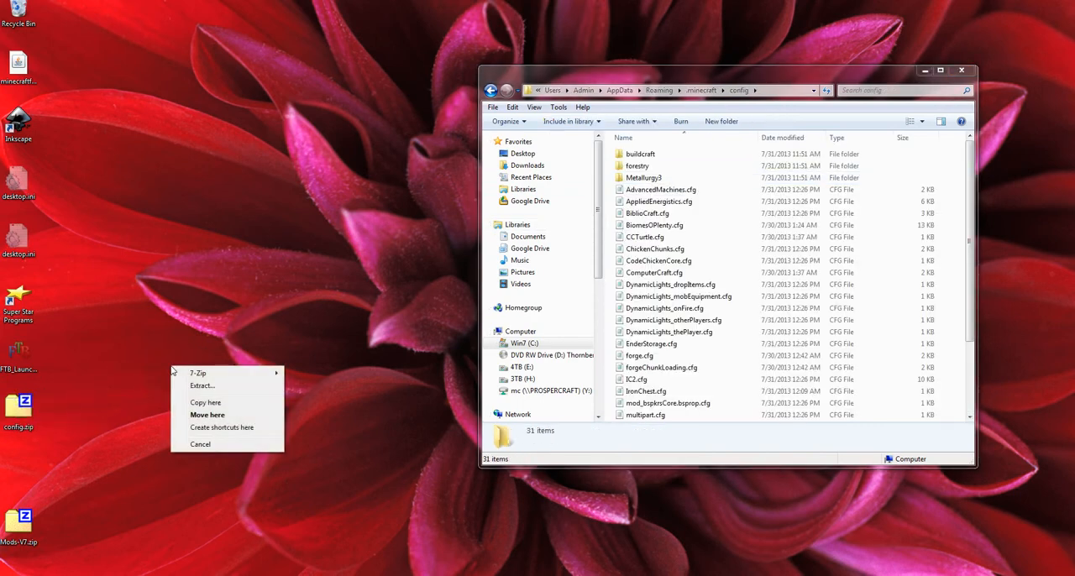
Step: Extract config.zip on the desktop and open the inner config folder
left_click(202, 385)
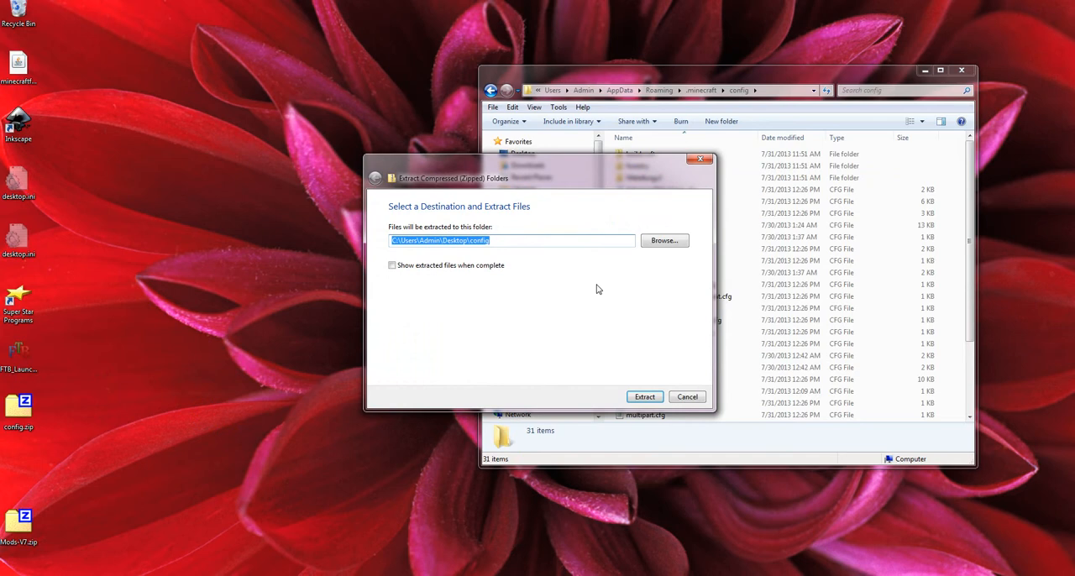
left_click(645, 396)
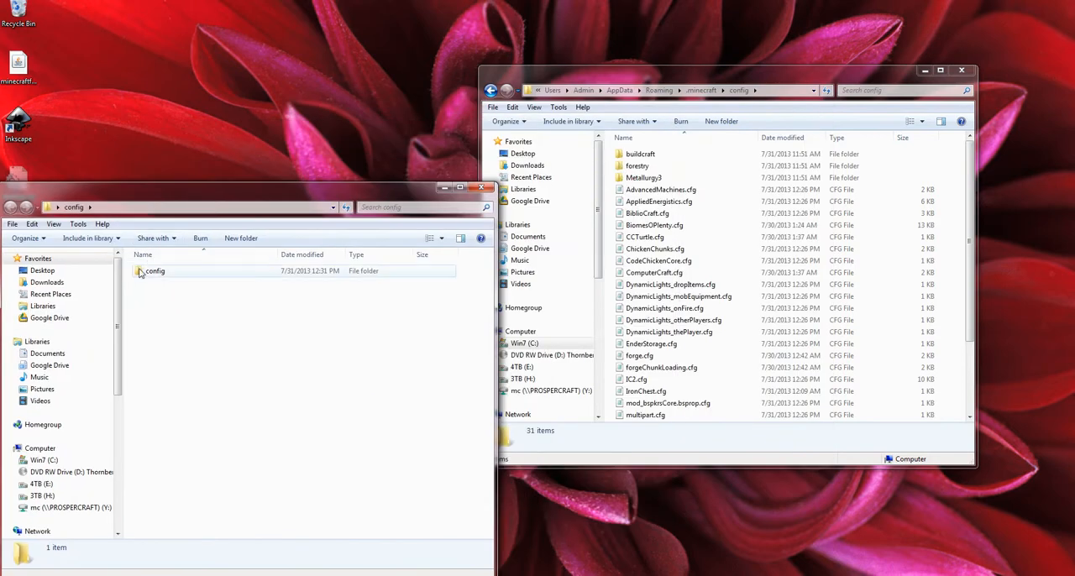
double_click(155, 271)
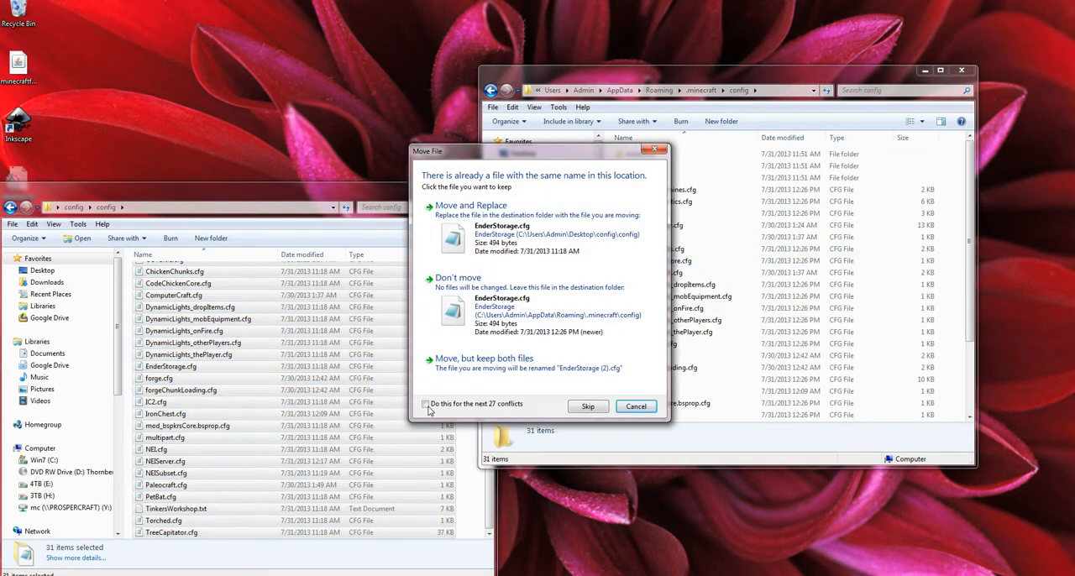
Step: Apply 'Do this for all' and merge the duplicate config folders into .minecraft\config
left_click(425, 404)
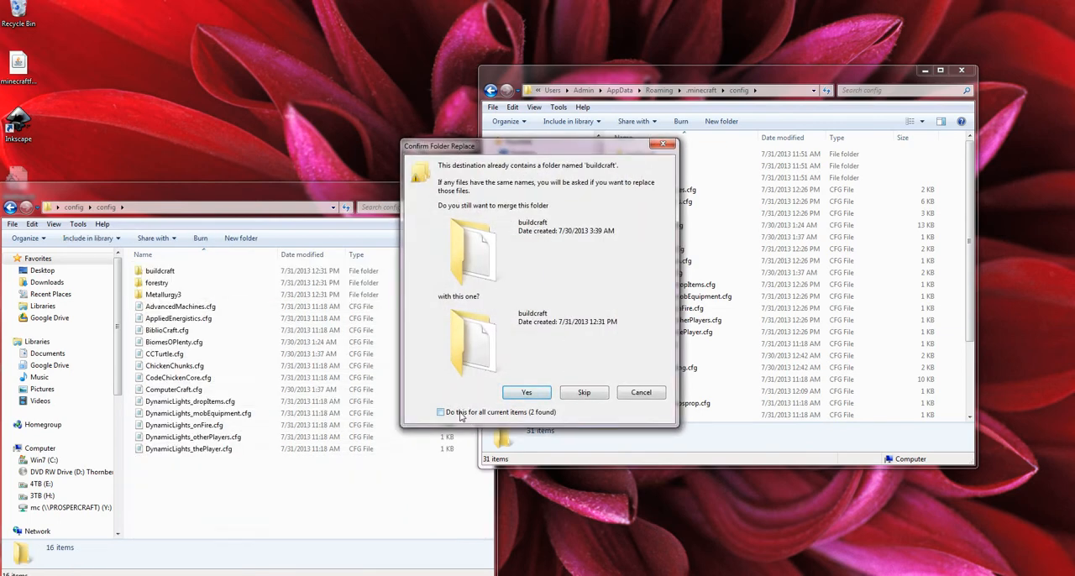
left_click(440, 412)
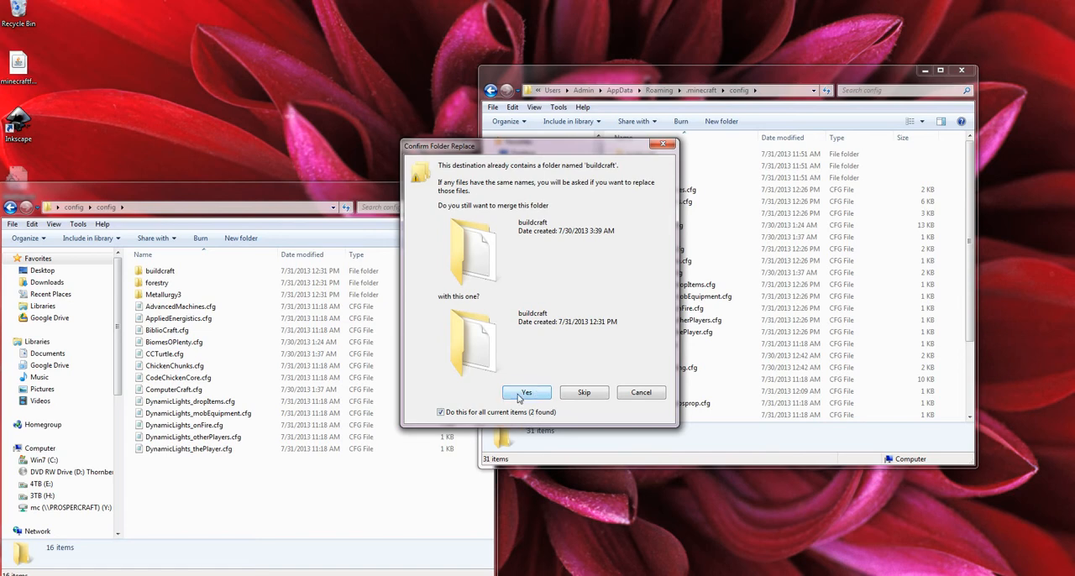
left_click(526, 392)
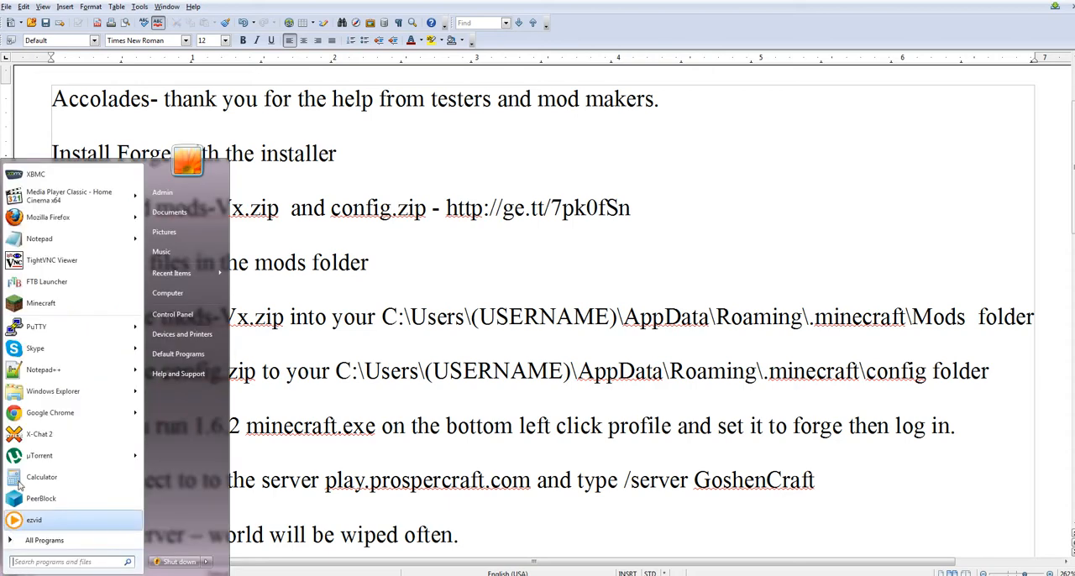
Step: Launch Minecraft Launcher 1.1.4 from the Start menu
left_click(41, 302)
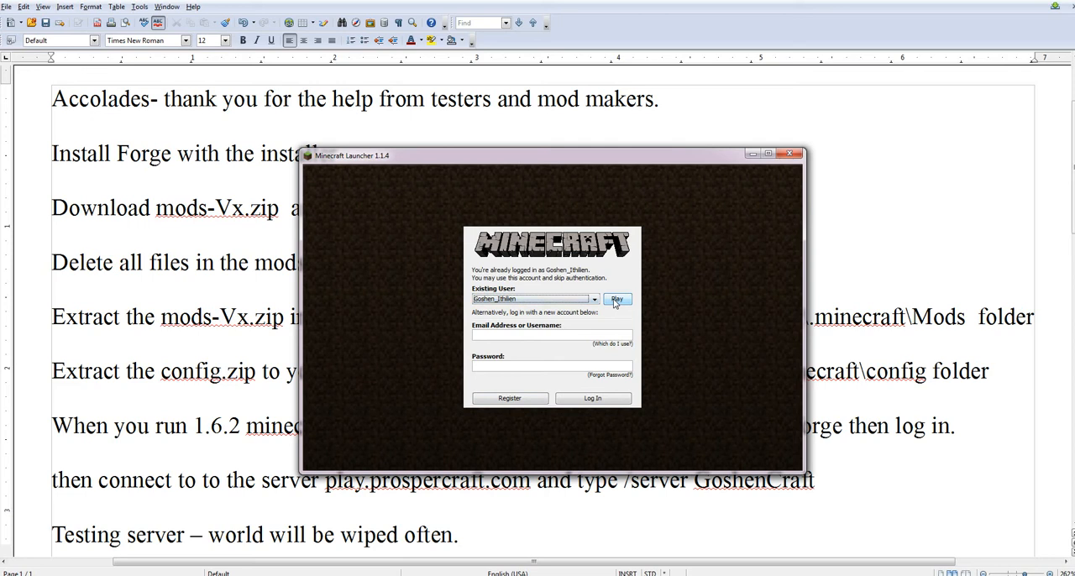
Step: Continue as the logged-in user, select the Forge profile, and launch Minecraft 1.6.2
left_click(618, 299)
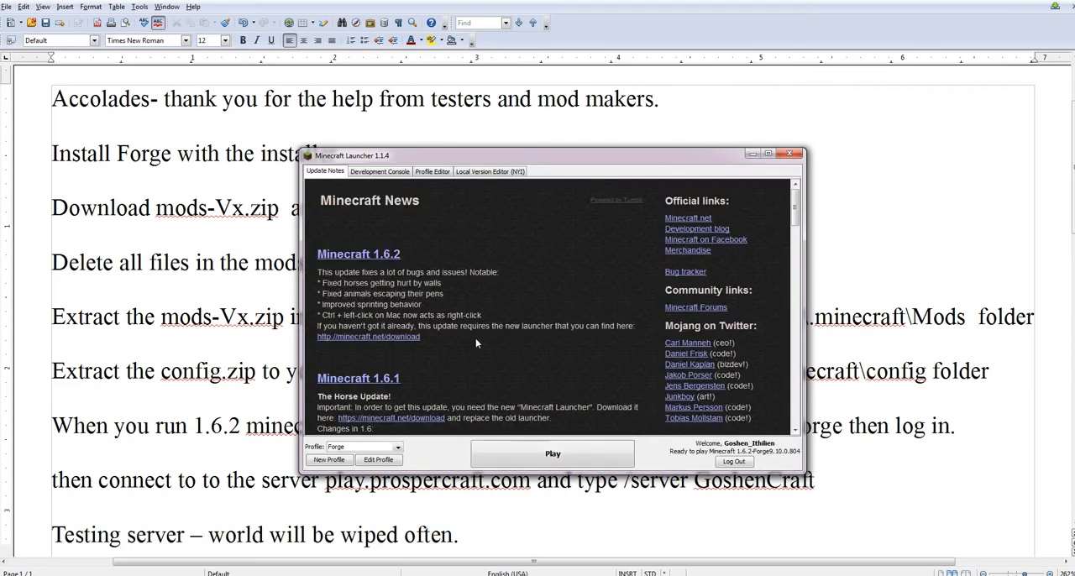
mouse_move(307, 453)
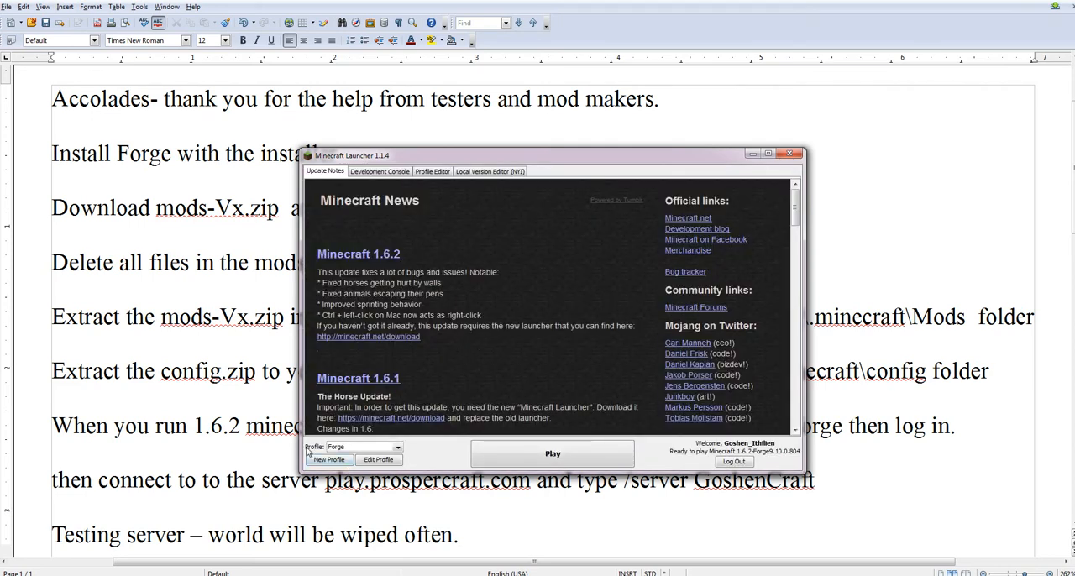
left_click(396, 446)
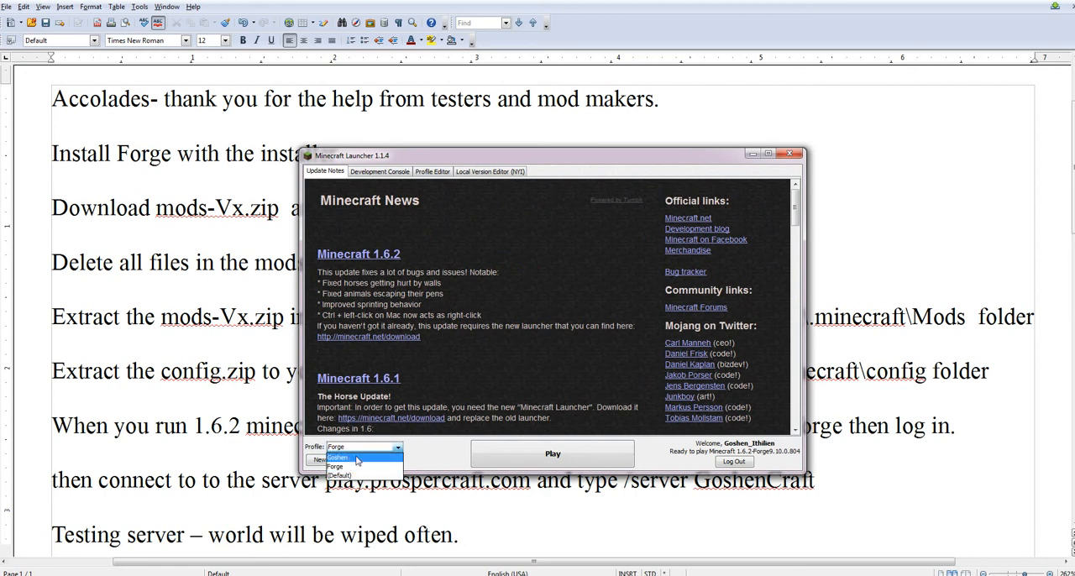
left_click(335, 467)
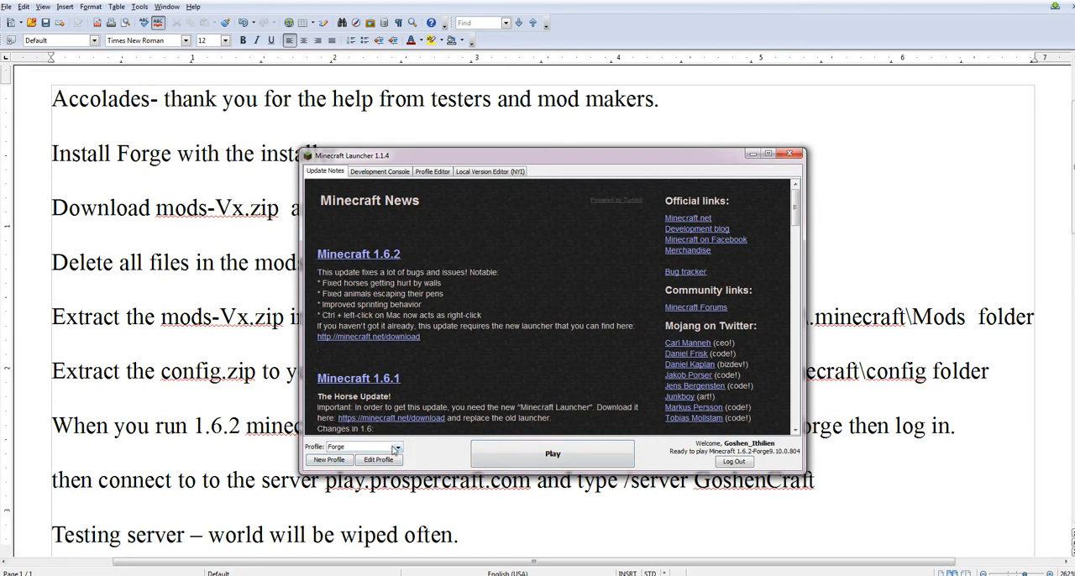
left_click(395, 446)
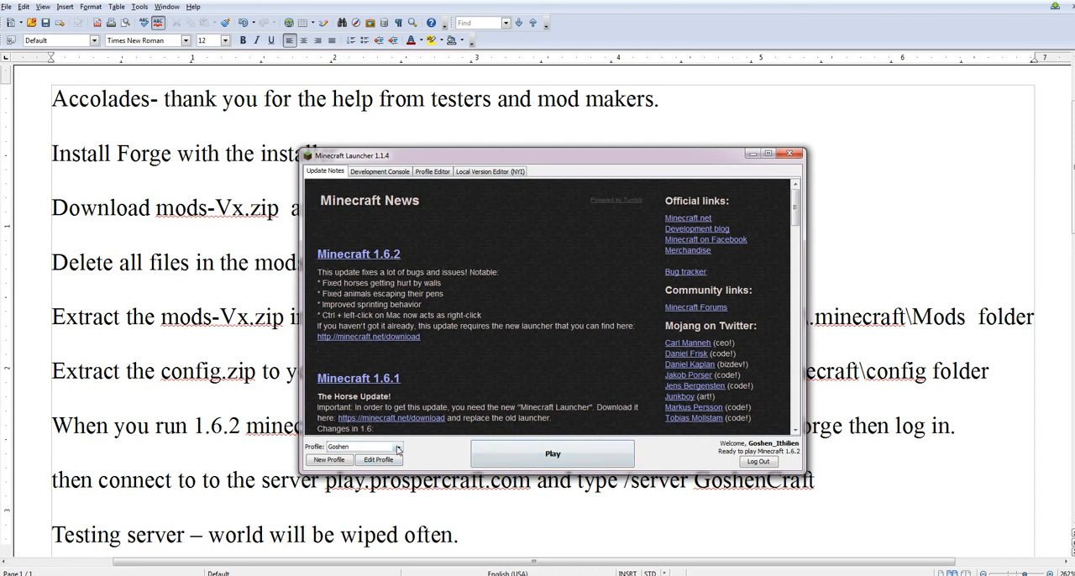
left_click(397, 446)
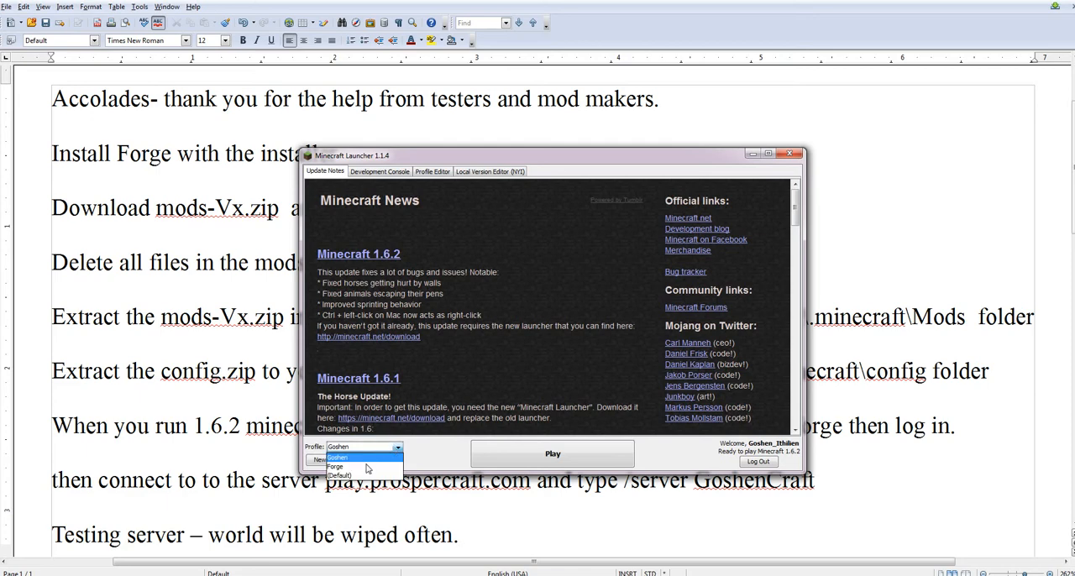
left_click(335, 467)
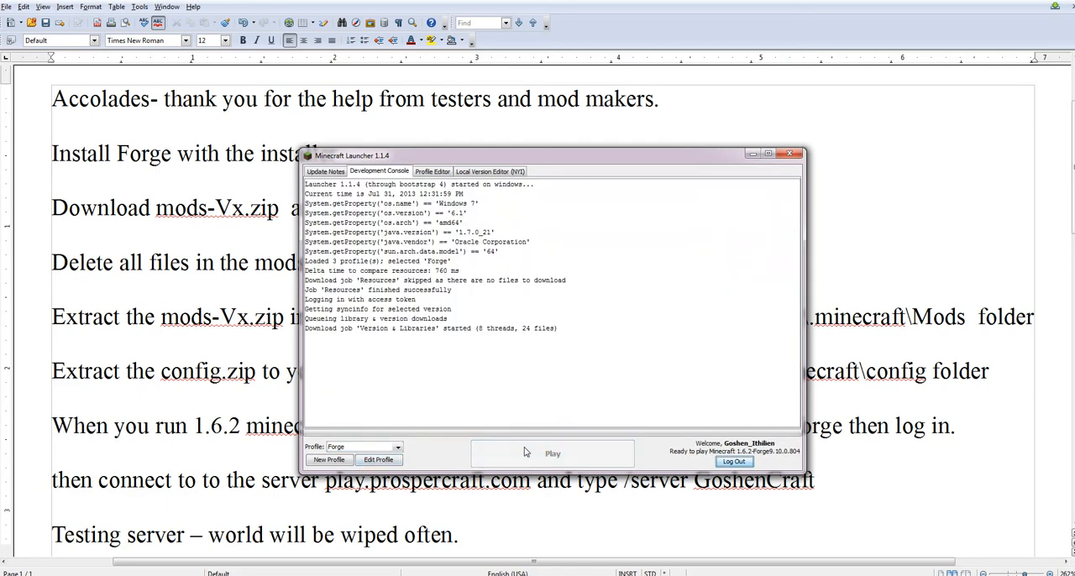
left_click(553, 454)
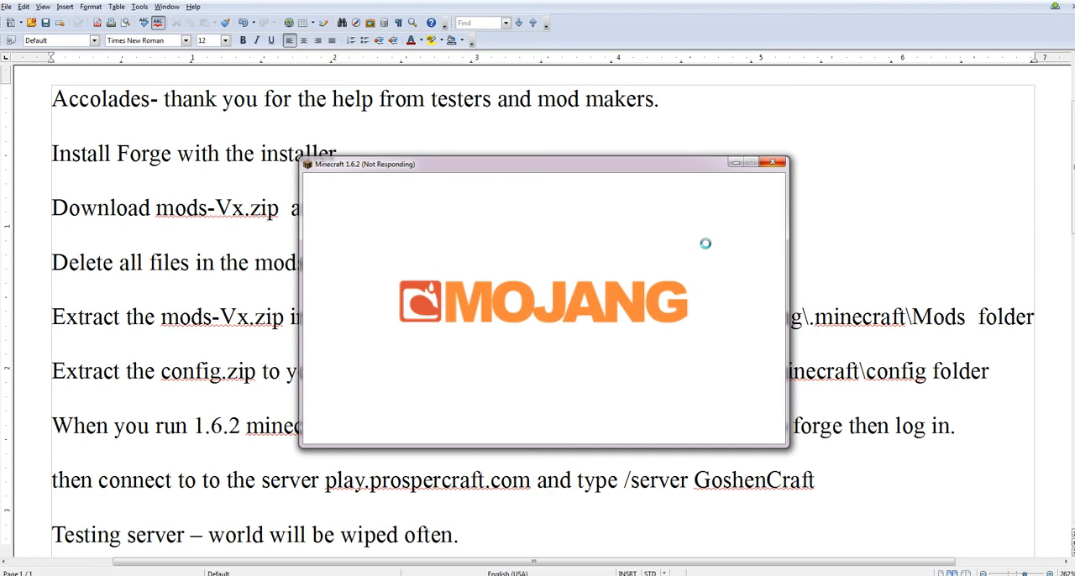
mouse_move(706, 423)
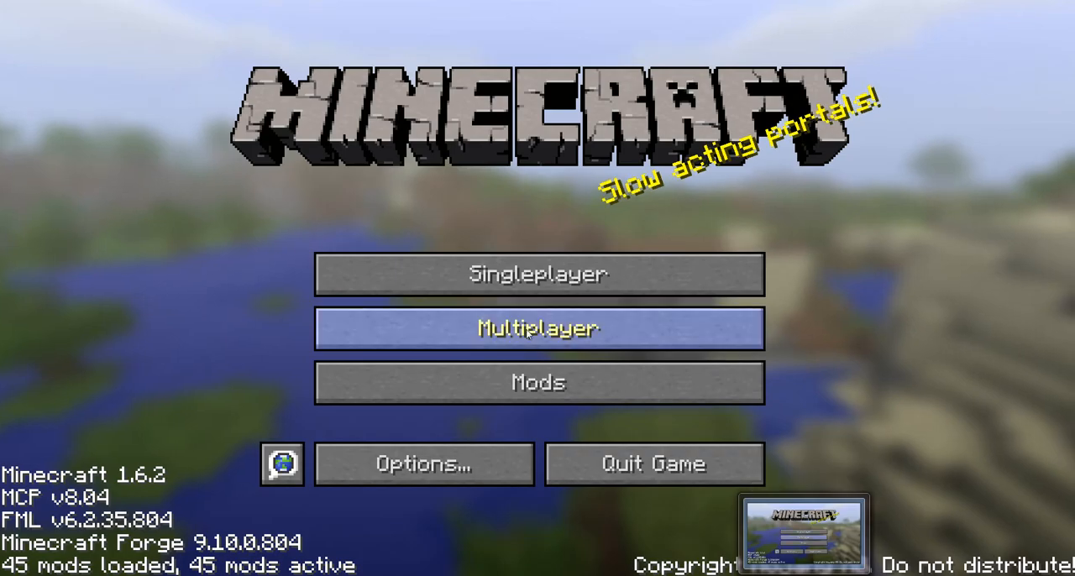
Step: Add server 'ProsperCraft' with address play.prospercraft.com in Multiplayer and save it
left_click(537, 328)
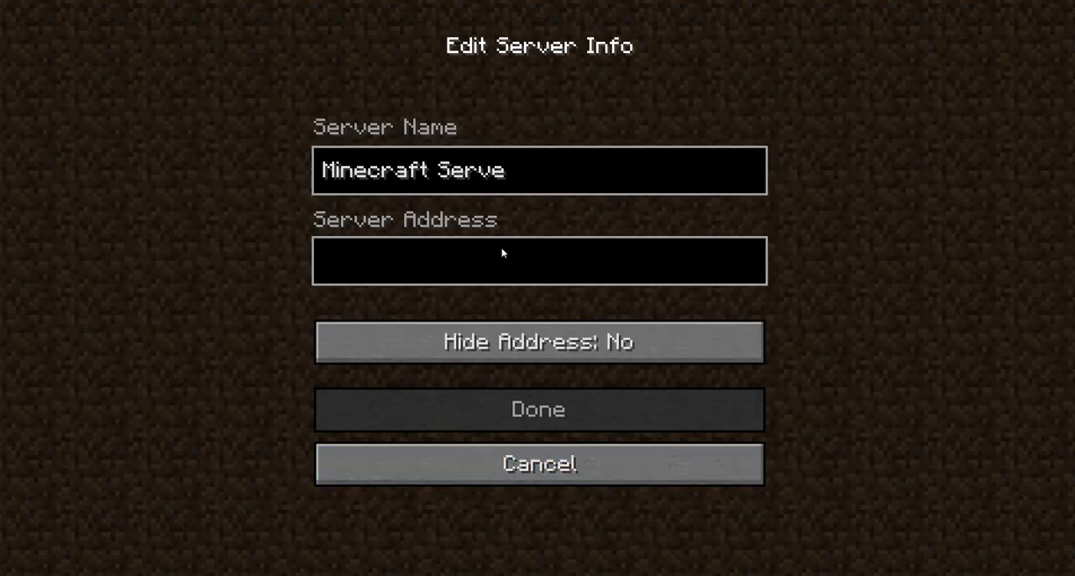
type("ProsperC")
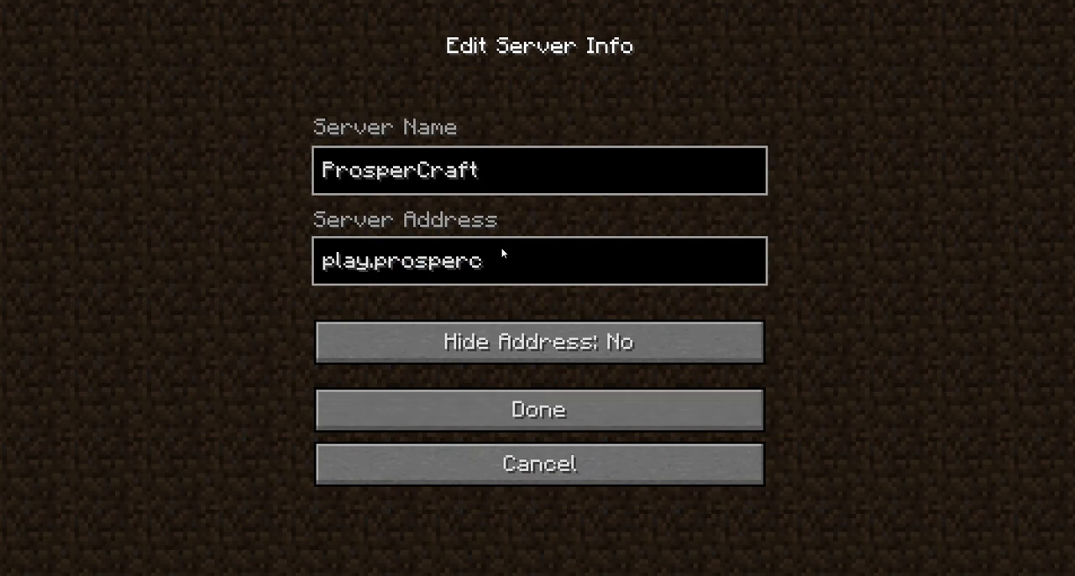
type("raft.com")
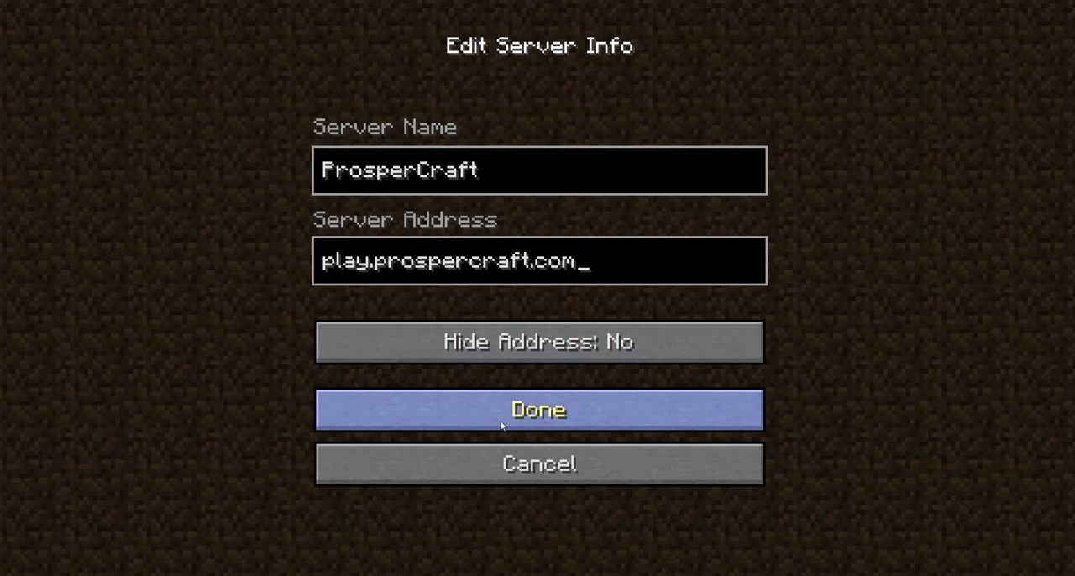
left_click(537, 410)
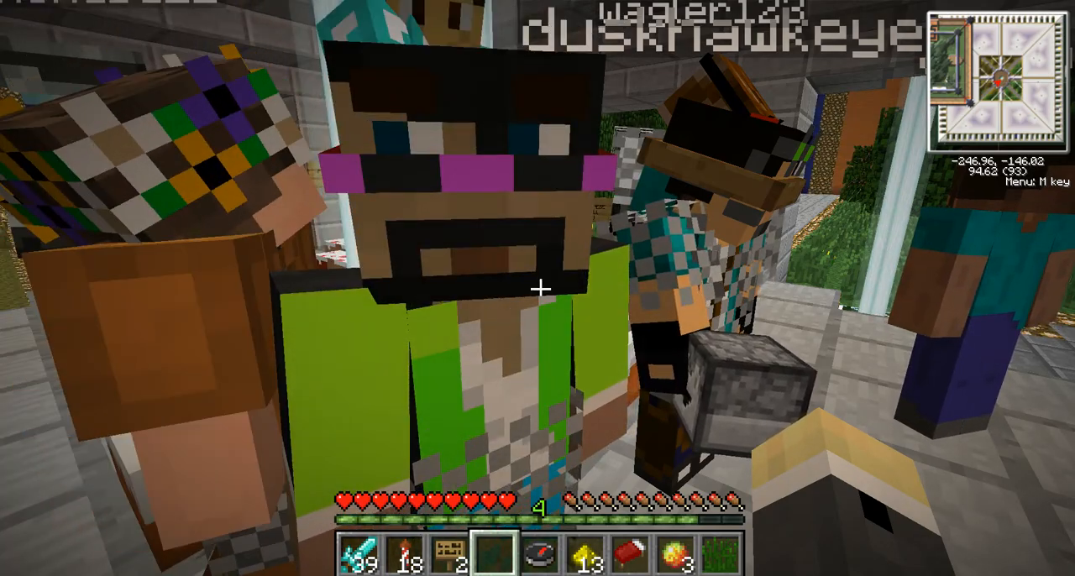
Step: Close the in-game menus and enter /server GoshenCraft in chat
key("Escape")
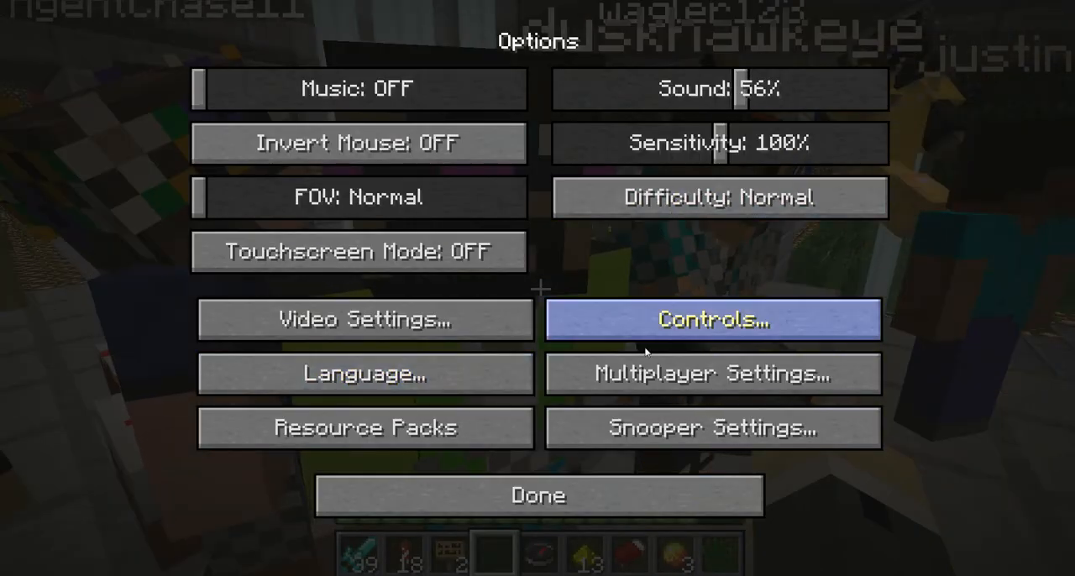
left_click(714, 373)
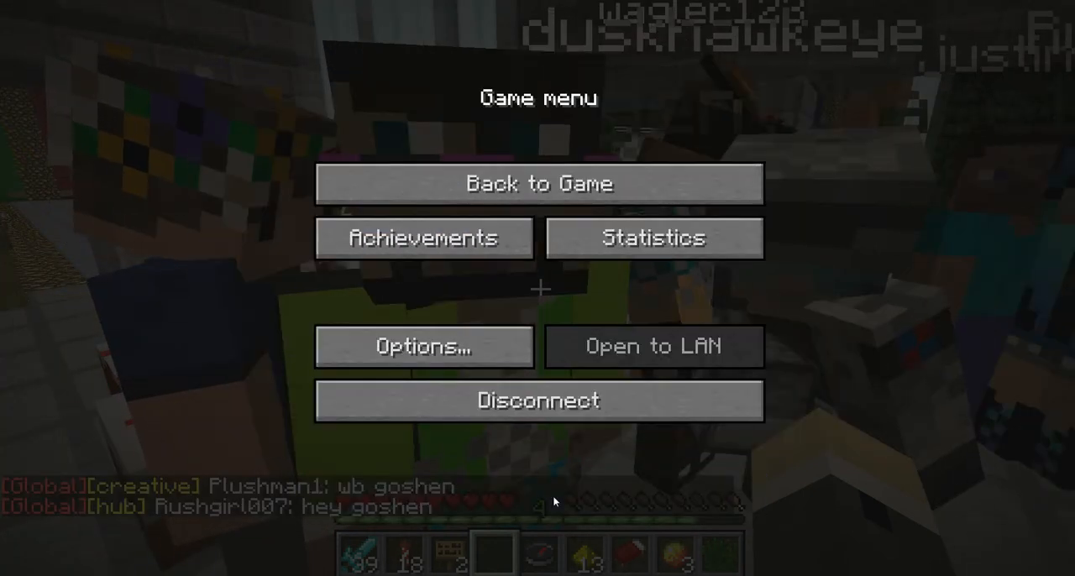
left_click(538, 183)
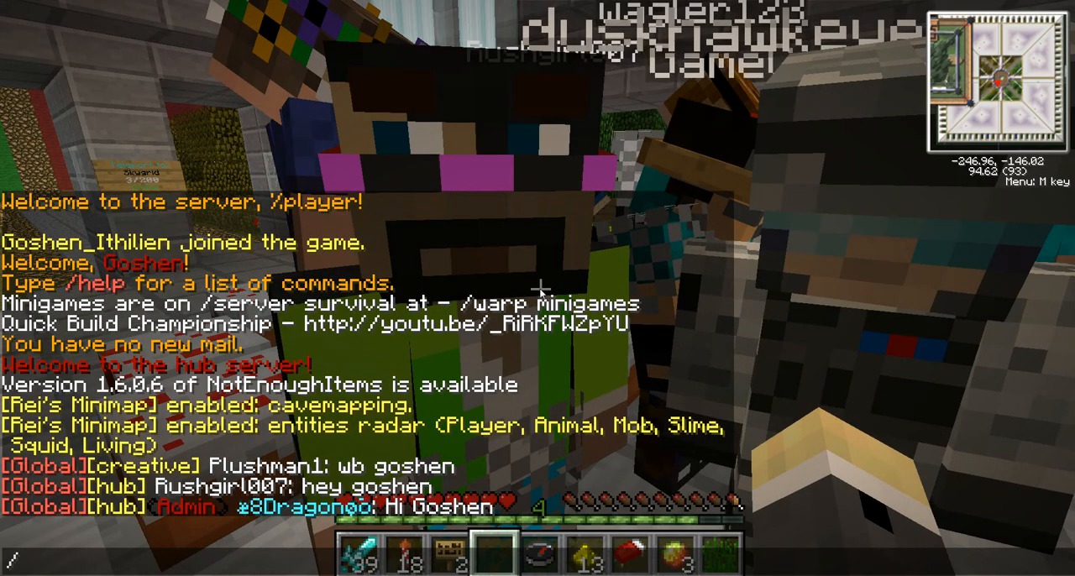
type("server go")
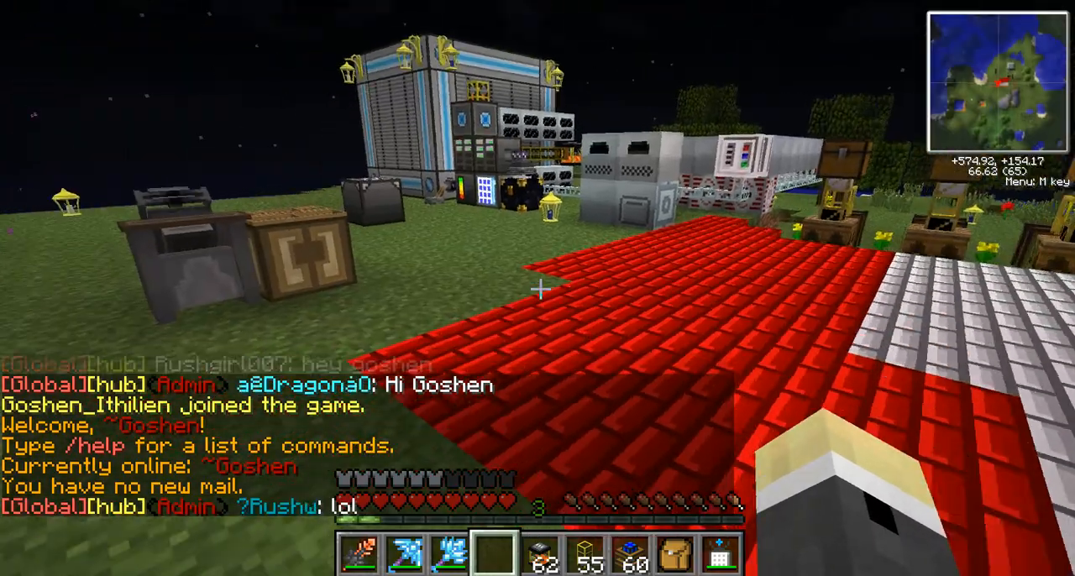
mouse_move(537, 289)
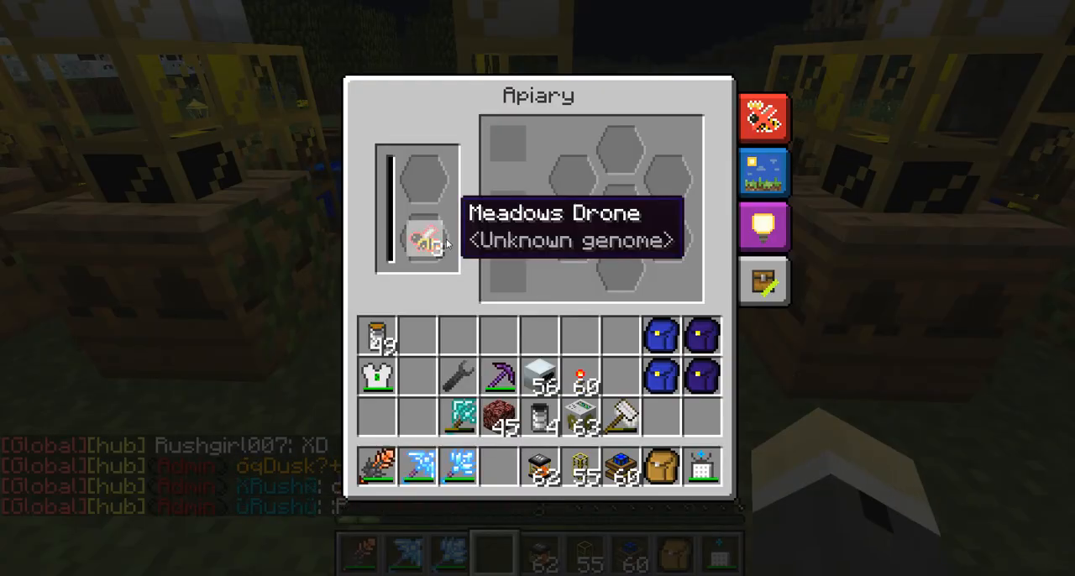
Step: Close the Meadows Drone apiary window to return to the GoshenCraft world
key("Escape")
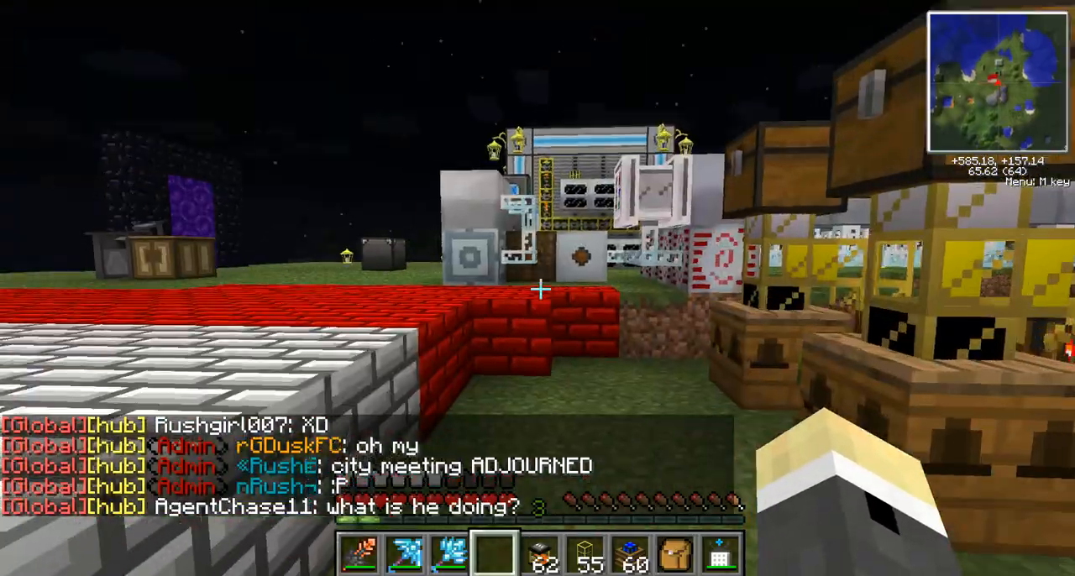